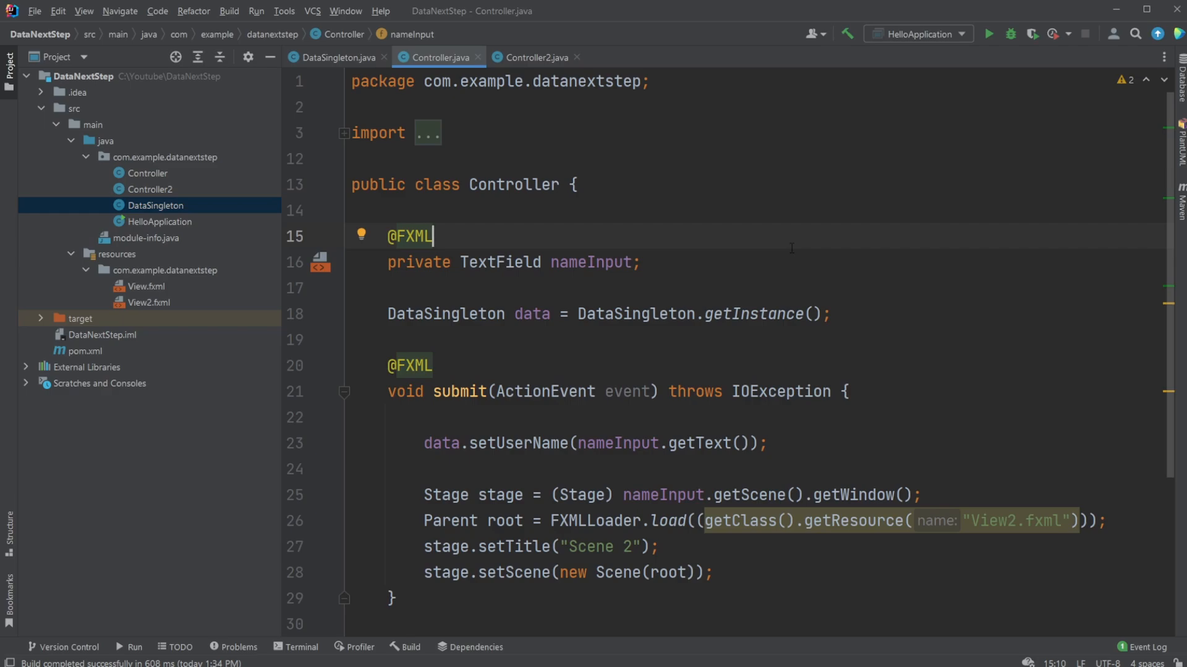
pyautogui.moveTo(979, 59)
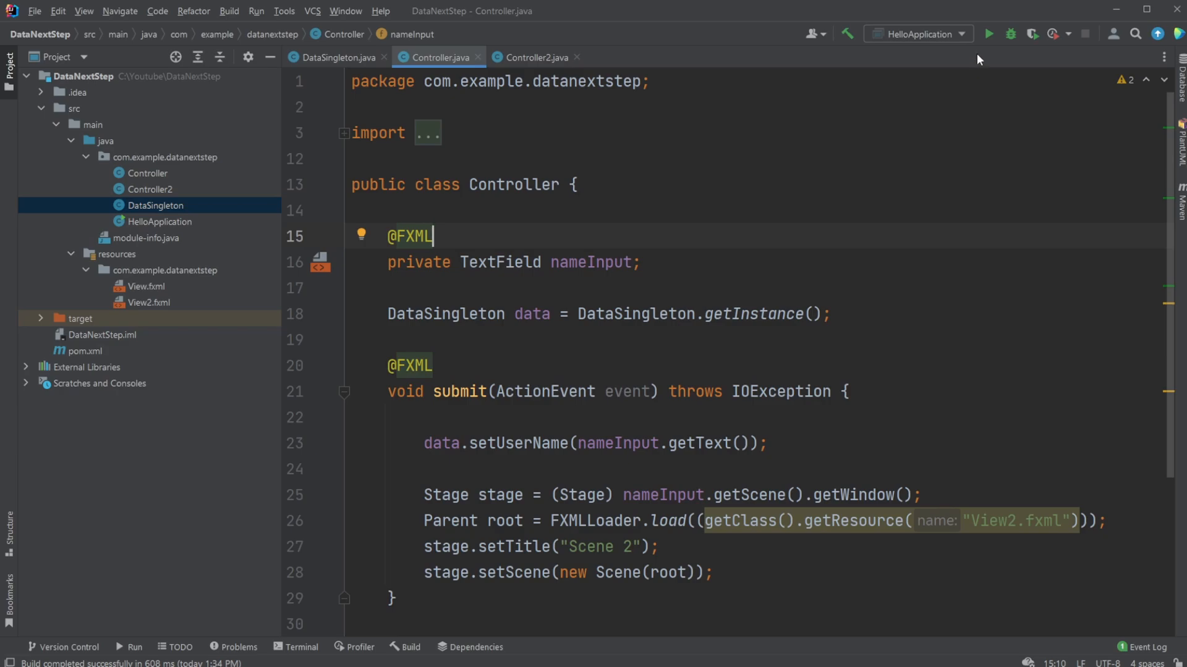
# Run HelloApplication, enter the name 'Dan' in Scene 1 and submit it to Scene 2
pyautogui.click(989, 35)
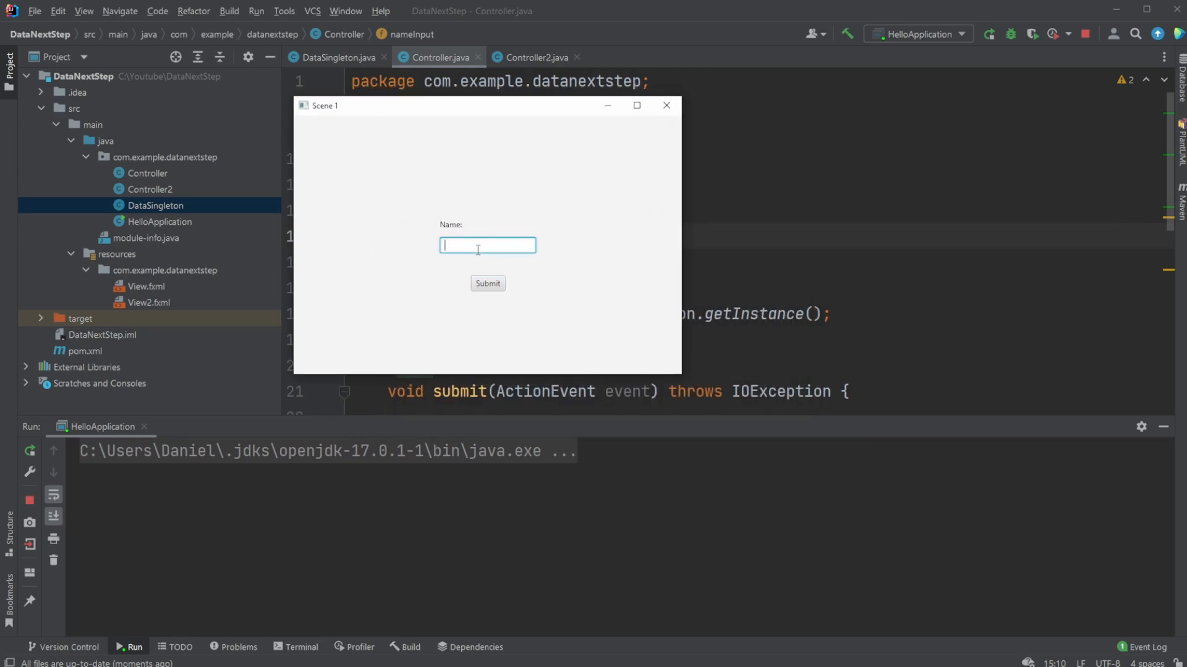
pyautogui.write('Dan')
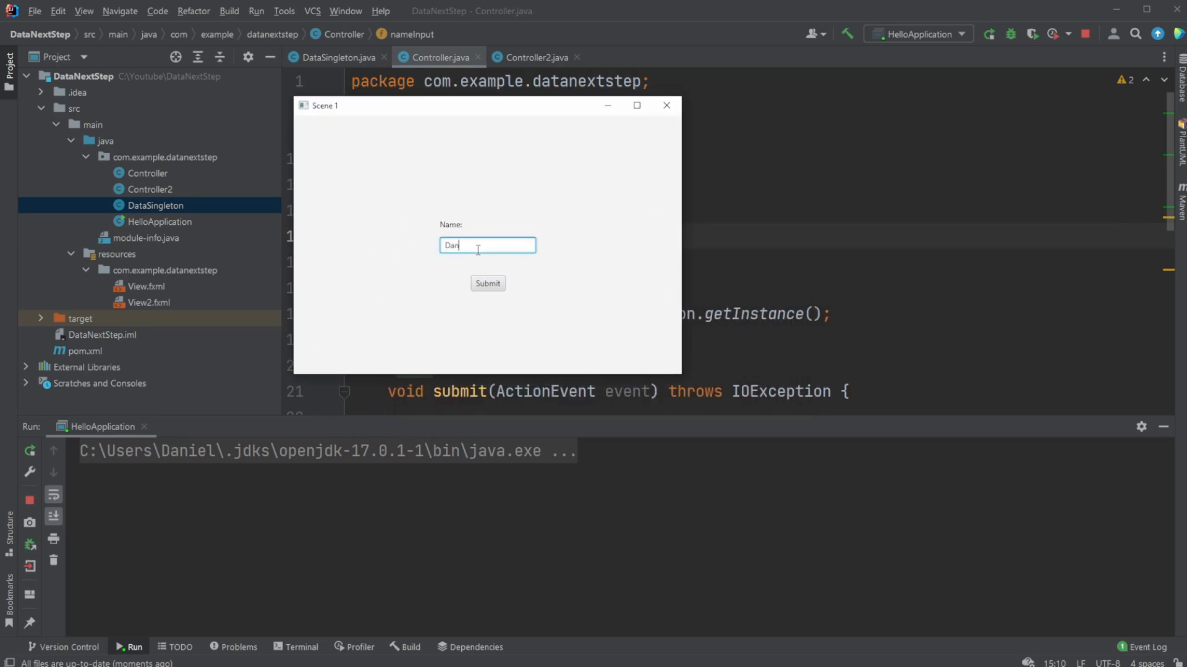
pyautogui.moveTo(488, 283)
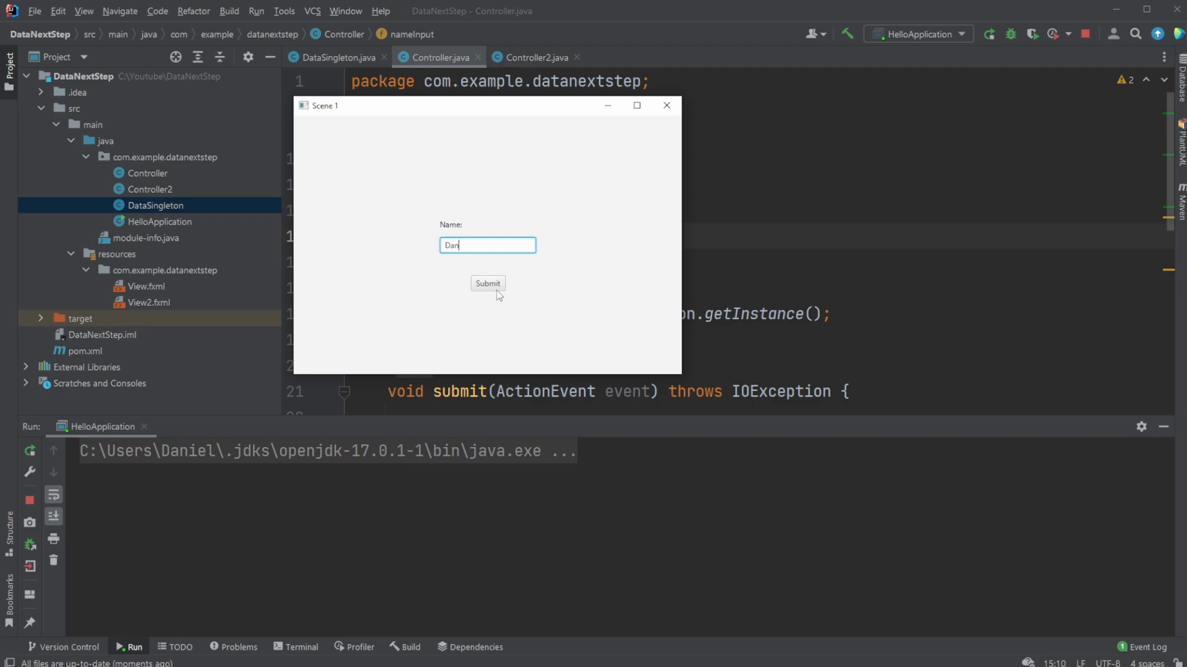
pyautogui.click(487, 283)
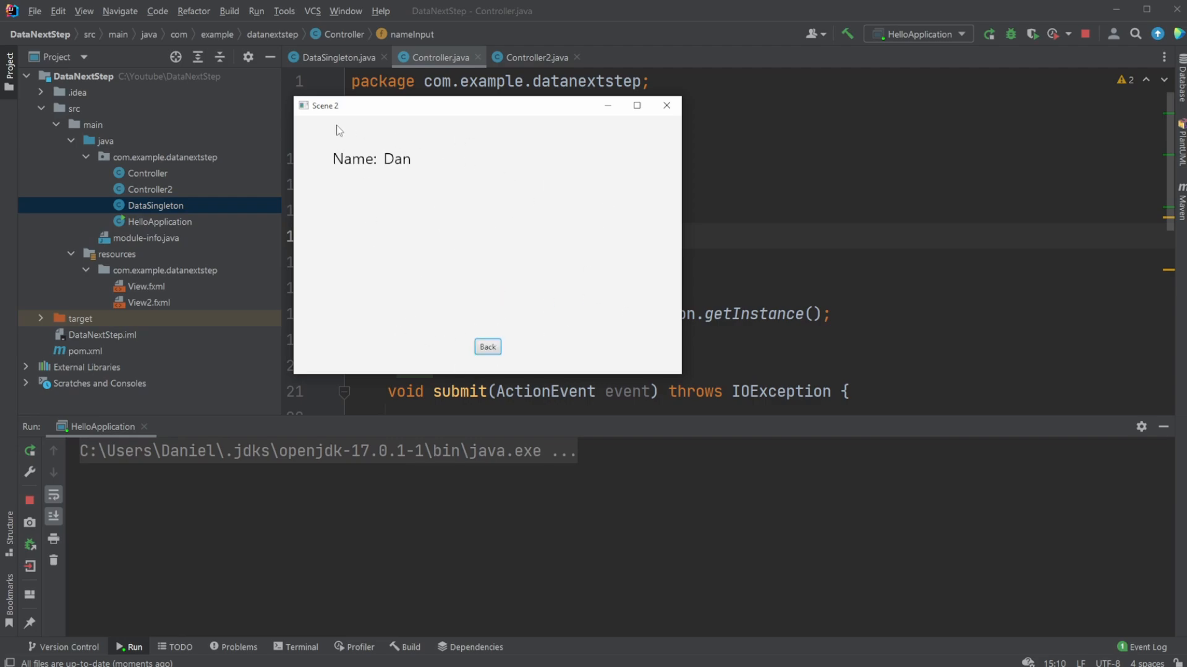
pyautogui.moveTo(416, 184)
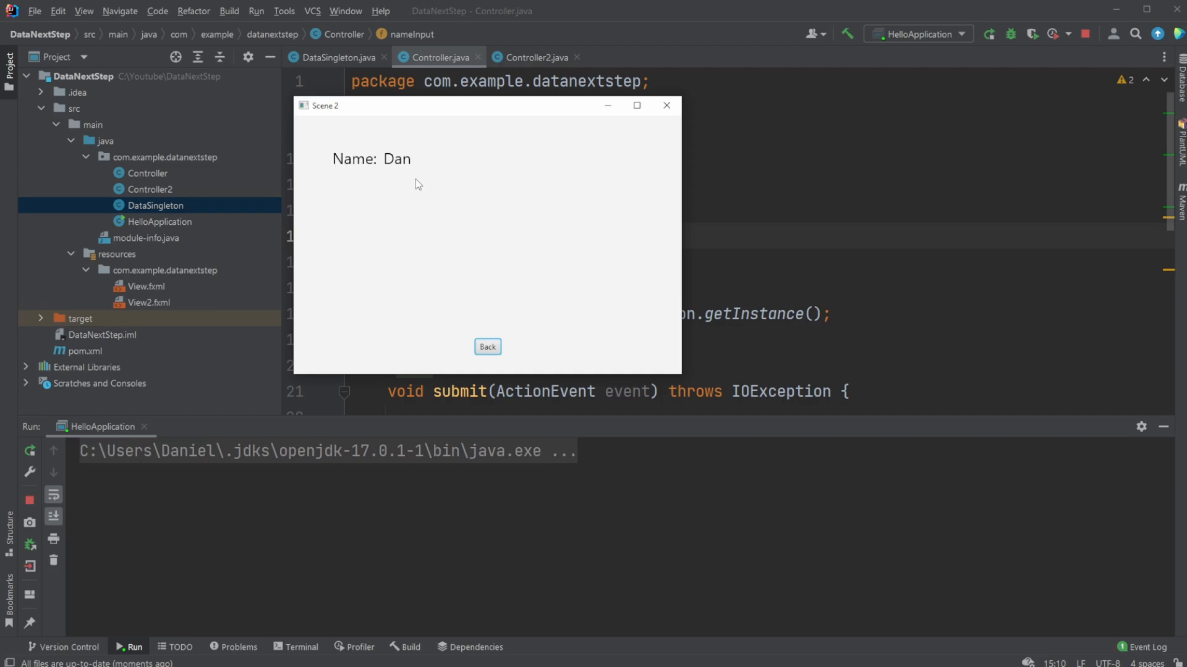
pyautogui.moveTo(361, 182)
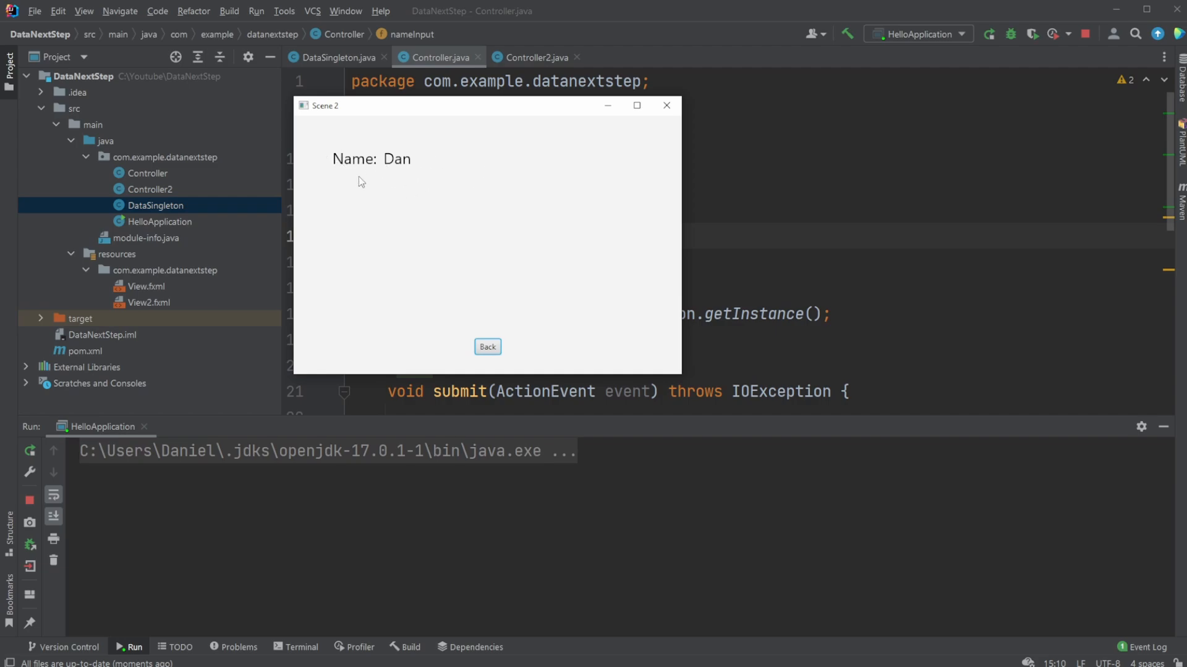
# Go back to Scene 1, submit an empty name to Scene 2, then return to Scene 1
pyautogui.click(487, 346)
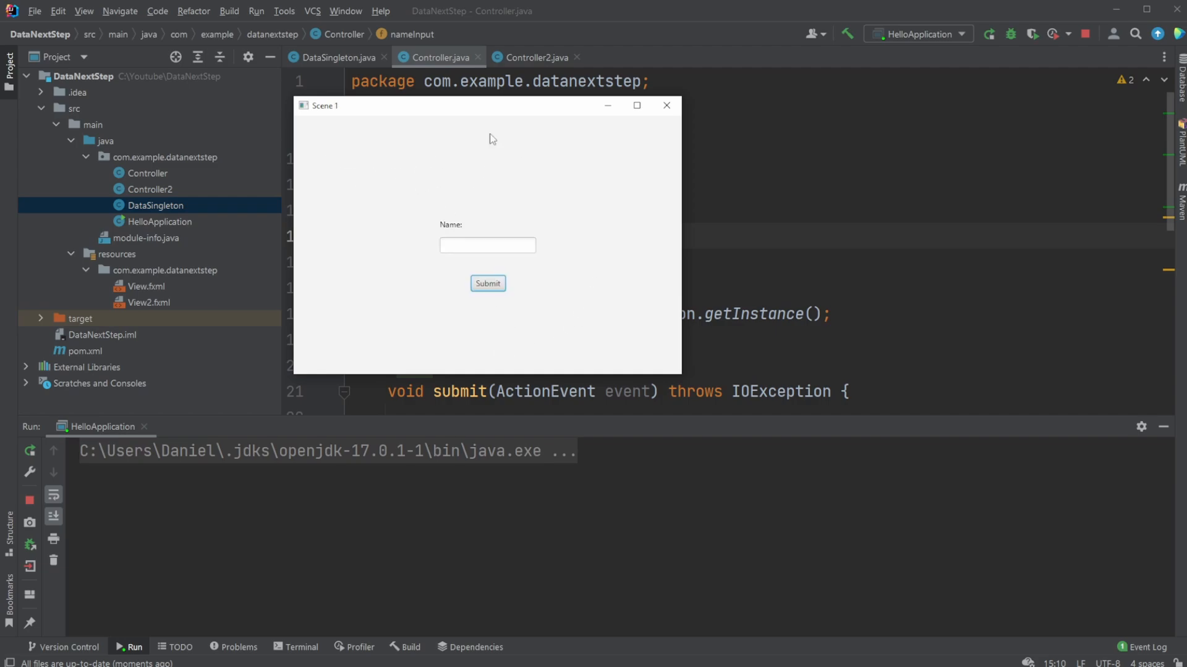
pyautogui.click(487, 283)
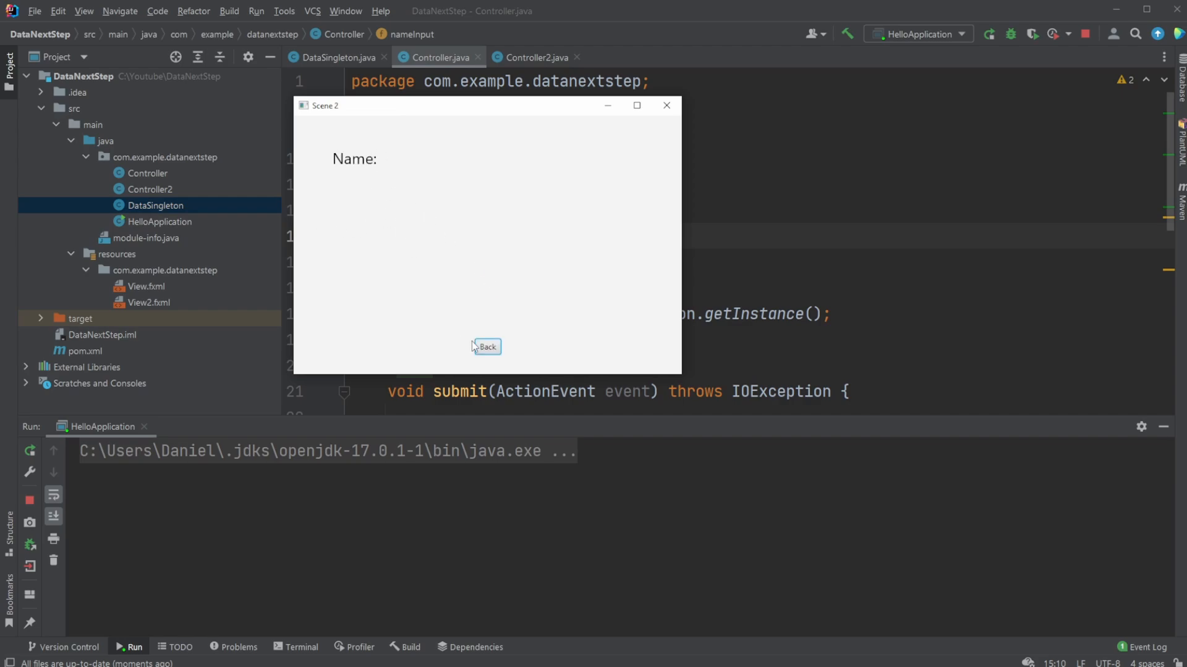
pyautogui.click(486, 346)
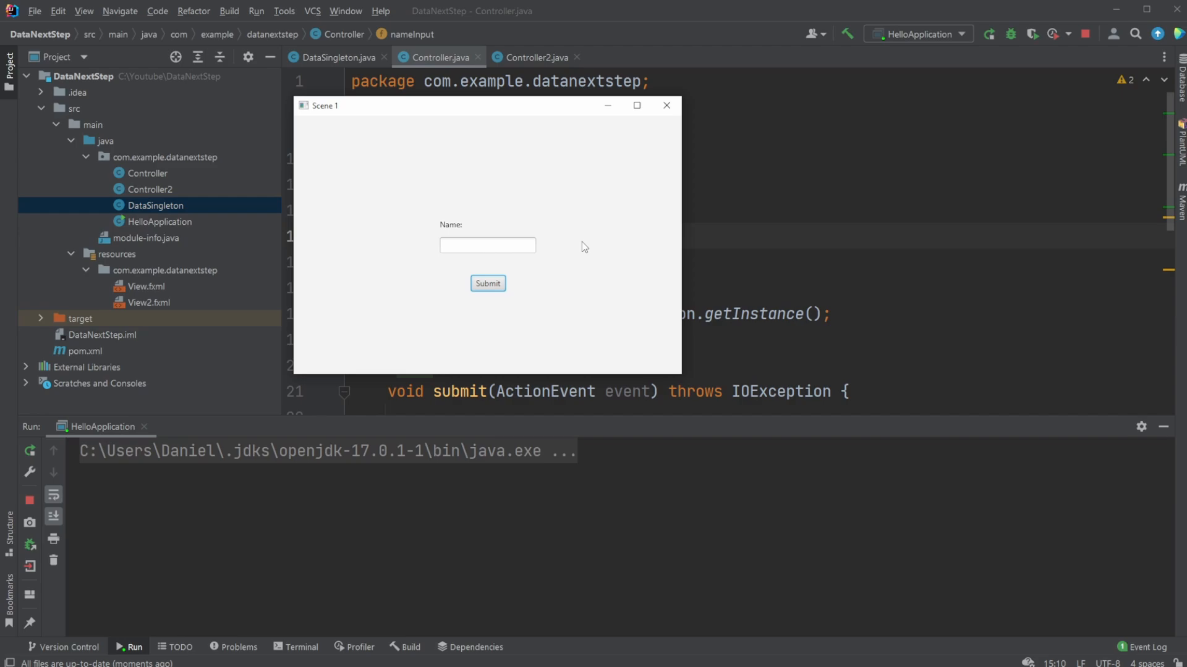
pyautogui.moveTo(605, 201)
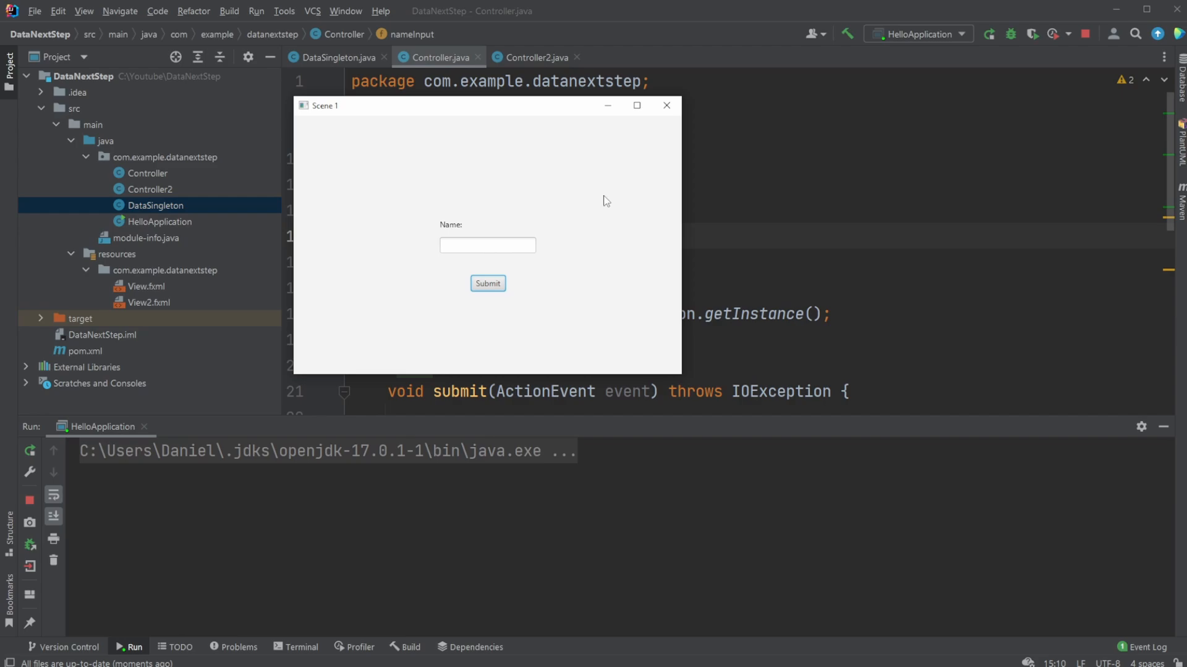
pyautogui.moveTo(385, 218)
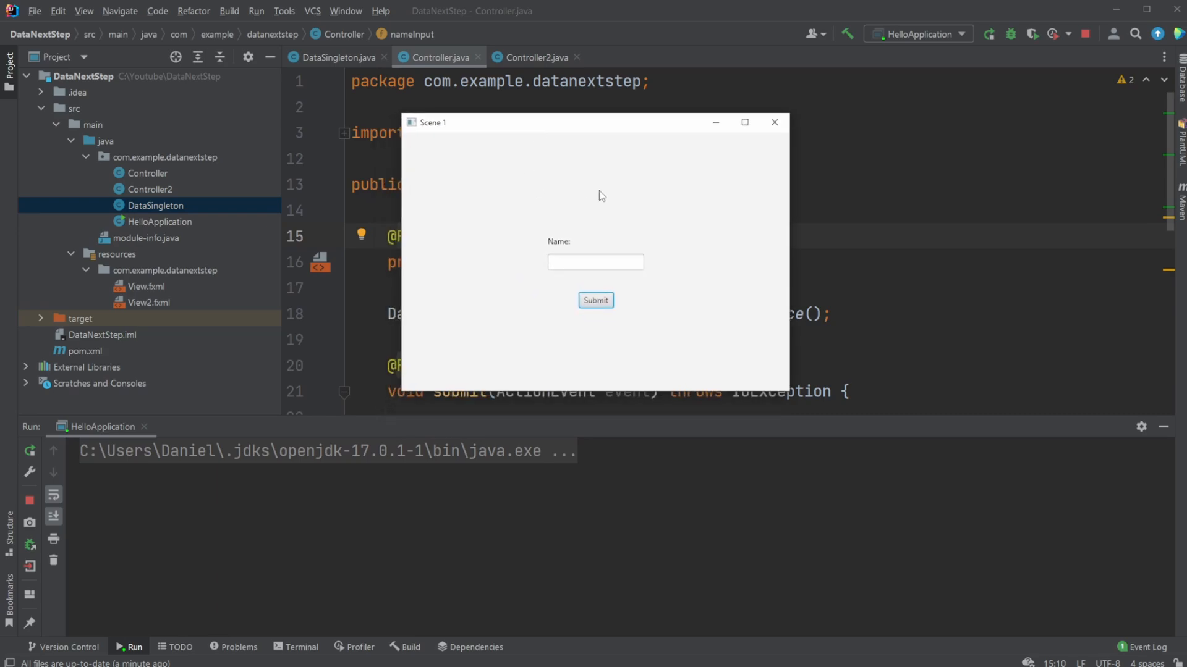
pyautogui.moveTo(563, 285)
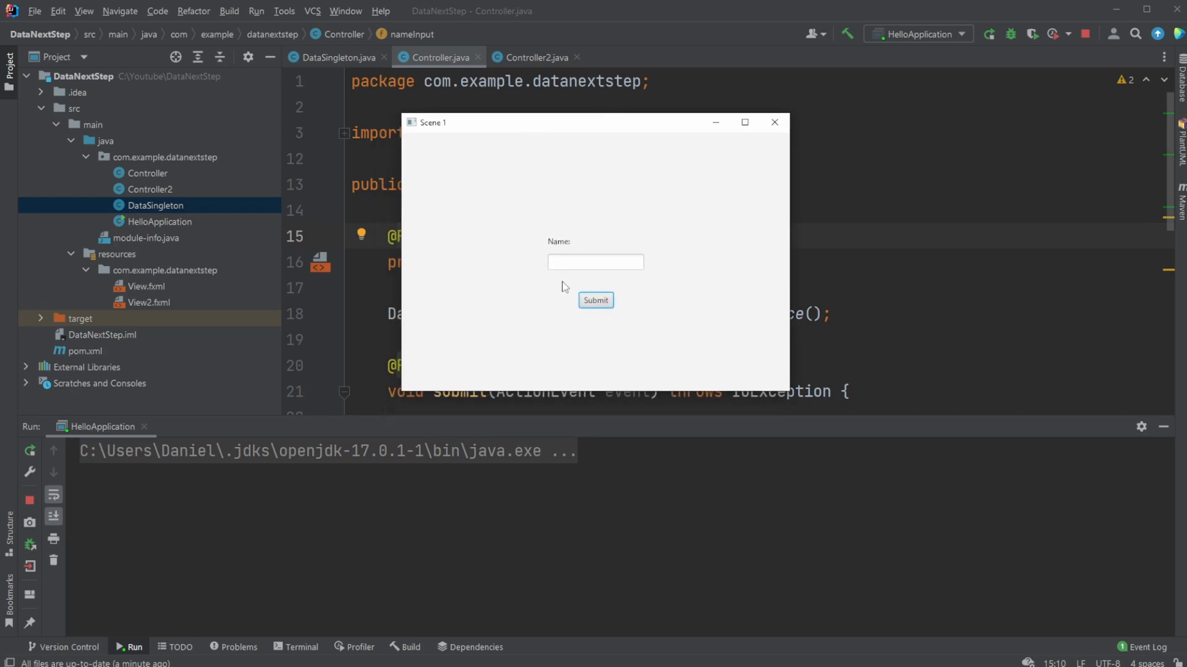
pyautogui.click(594, 262)
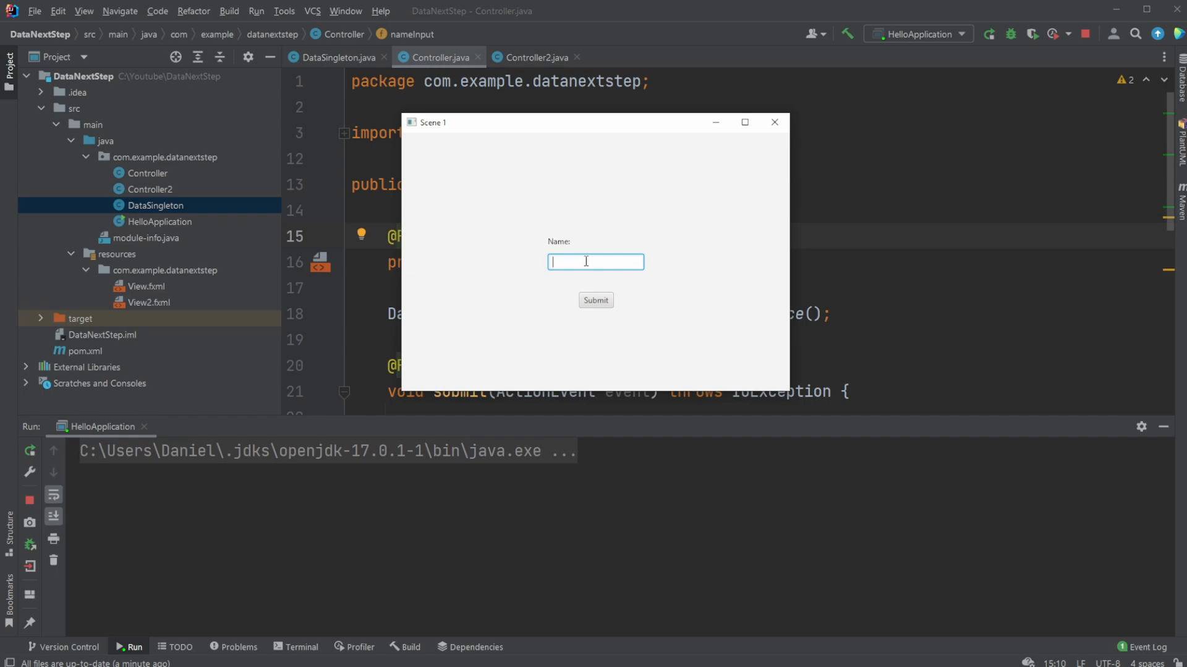
pyautogui.moveTo(635, 255)
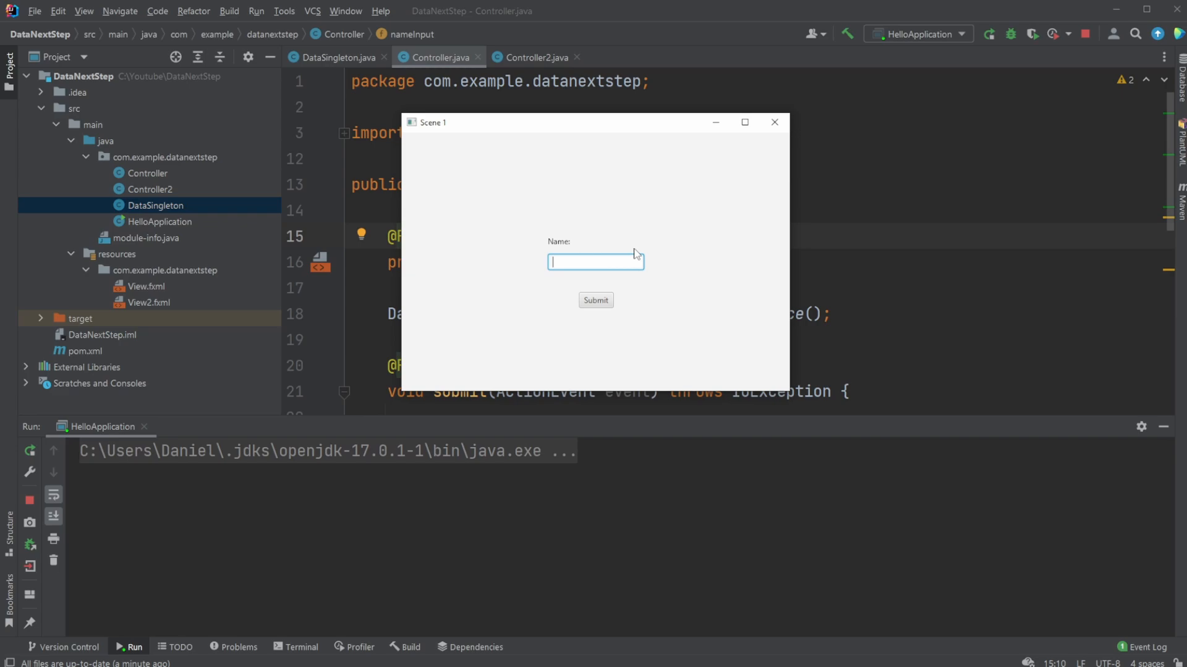
pyautogui.moveTo(545, 145)
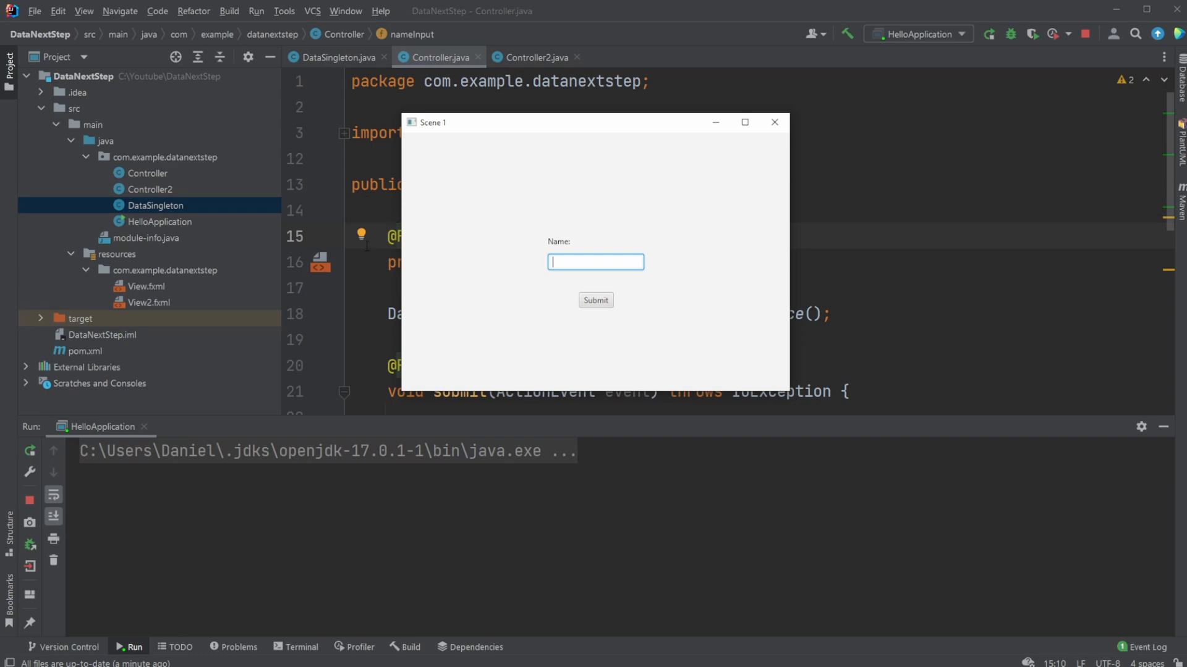
pyautogui.moveTo(675, 194)
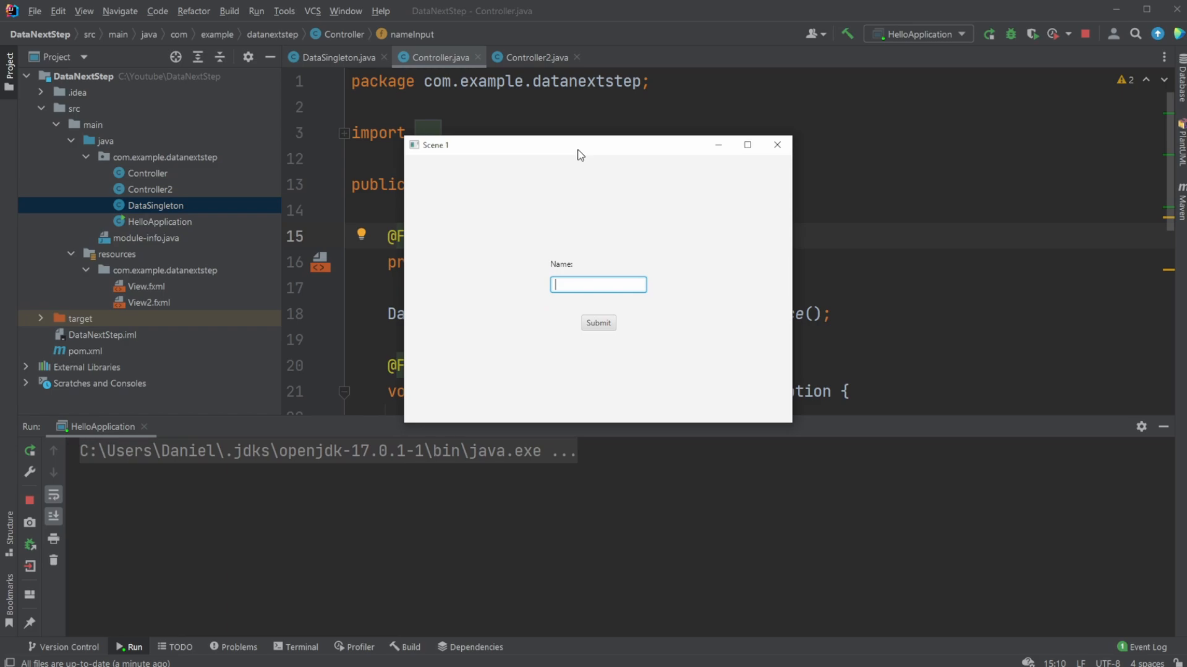
pyautogui.moveTo(1162, 427)
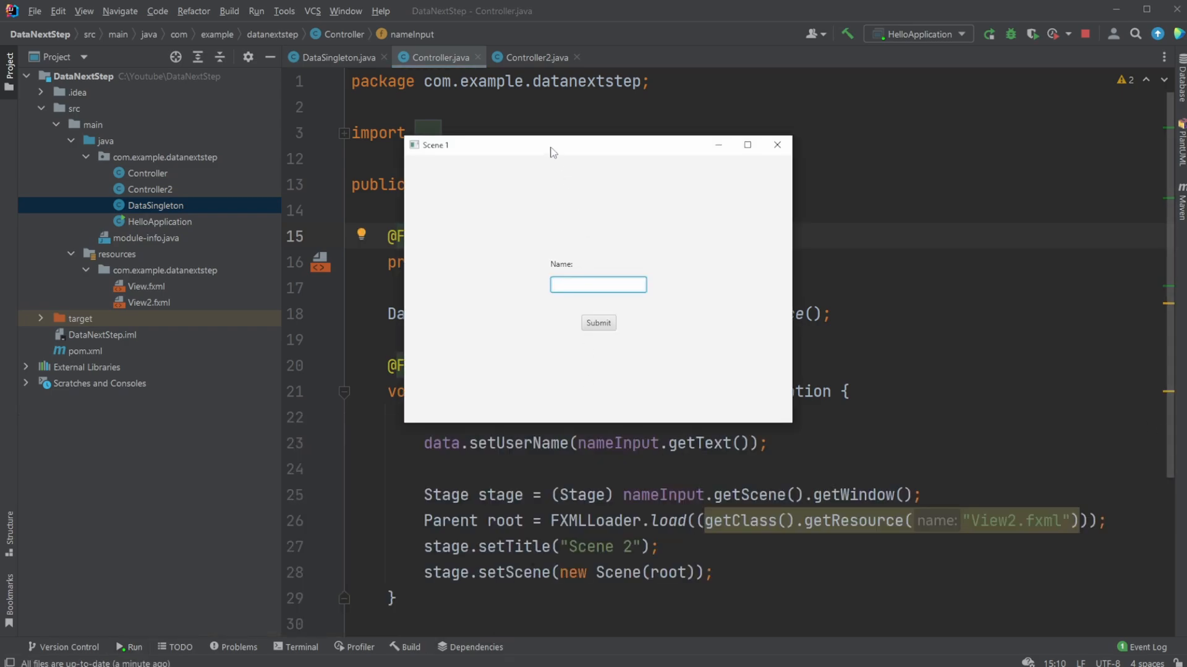
pyautogui.moveTo(551, 145); pyautogui.dragTo(545, 166)
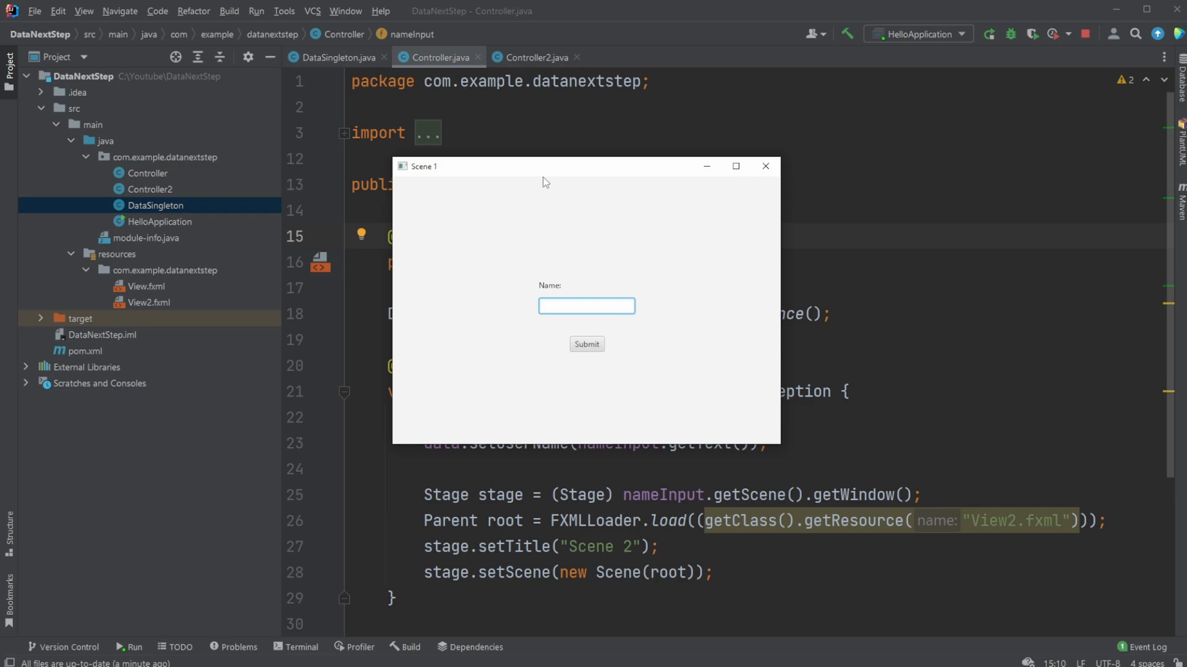
pyautogui.moveTo(647, 172)
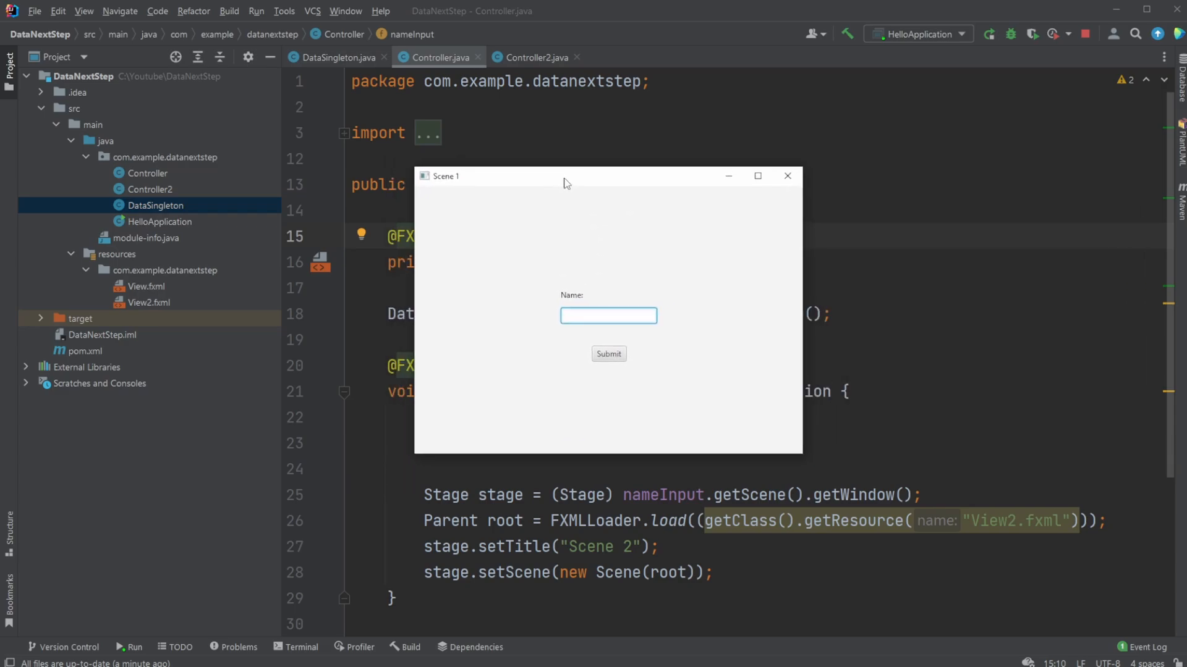
pyautogui.moveTo(788, 175)
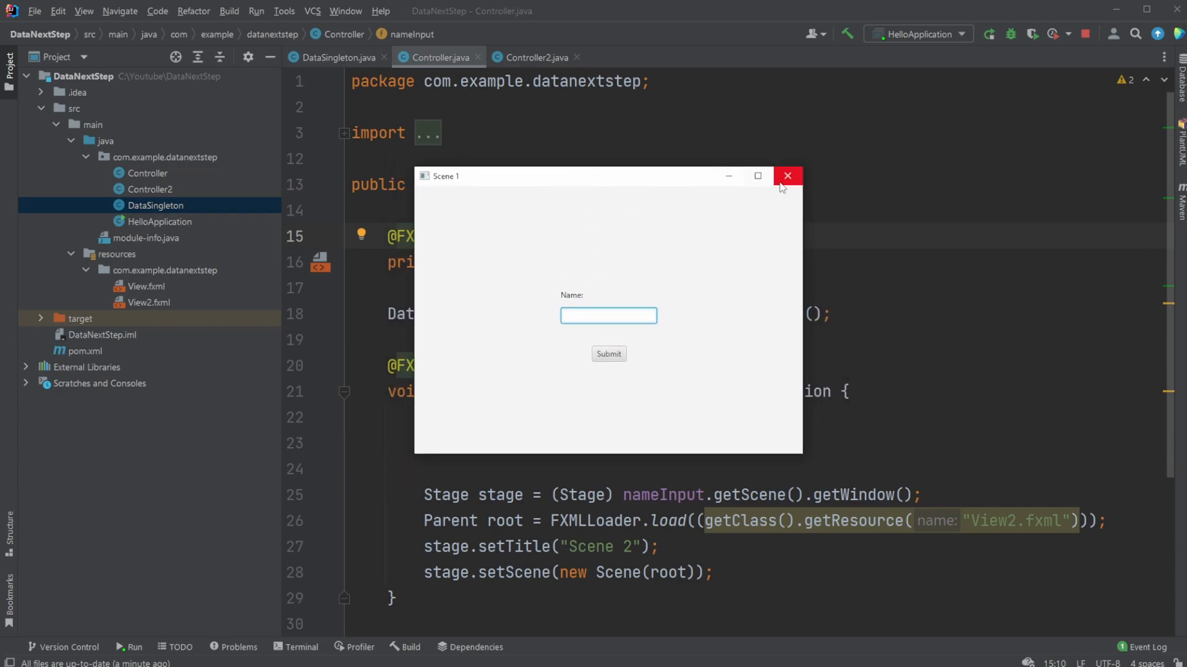
pyautogui.click(787, 175)
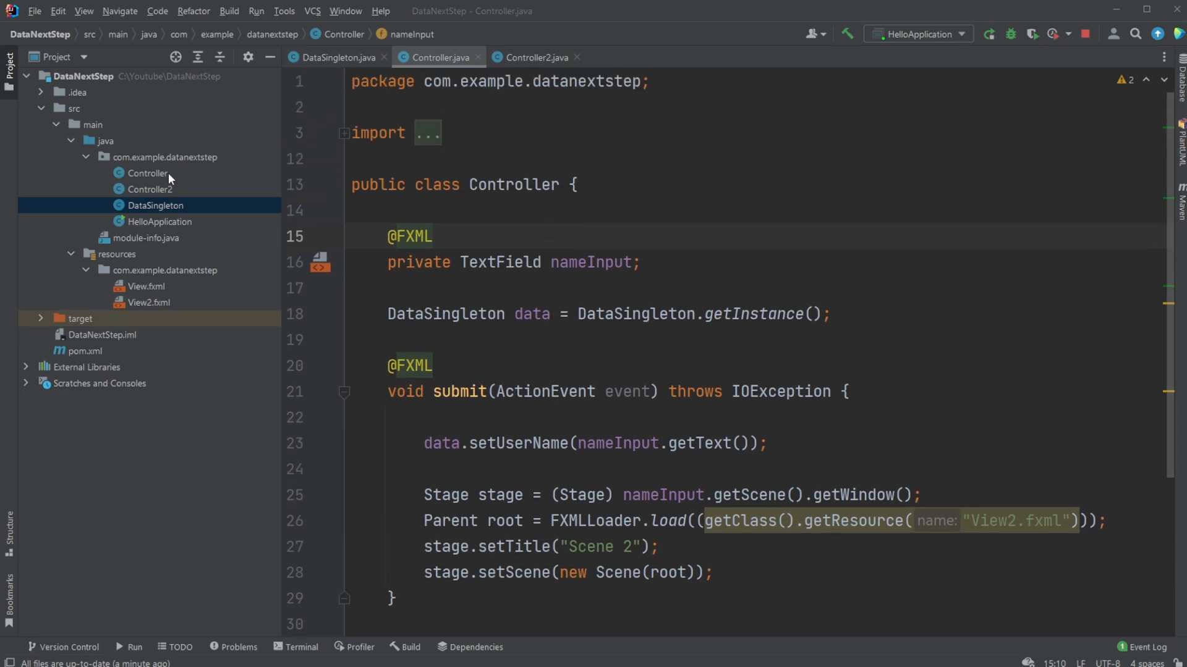
pyautogui.moveTo(160, 302)
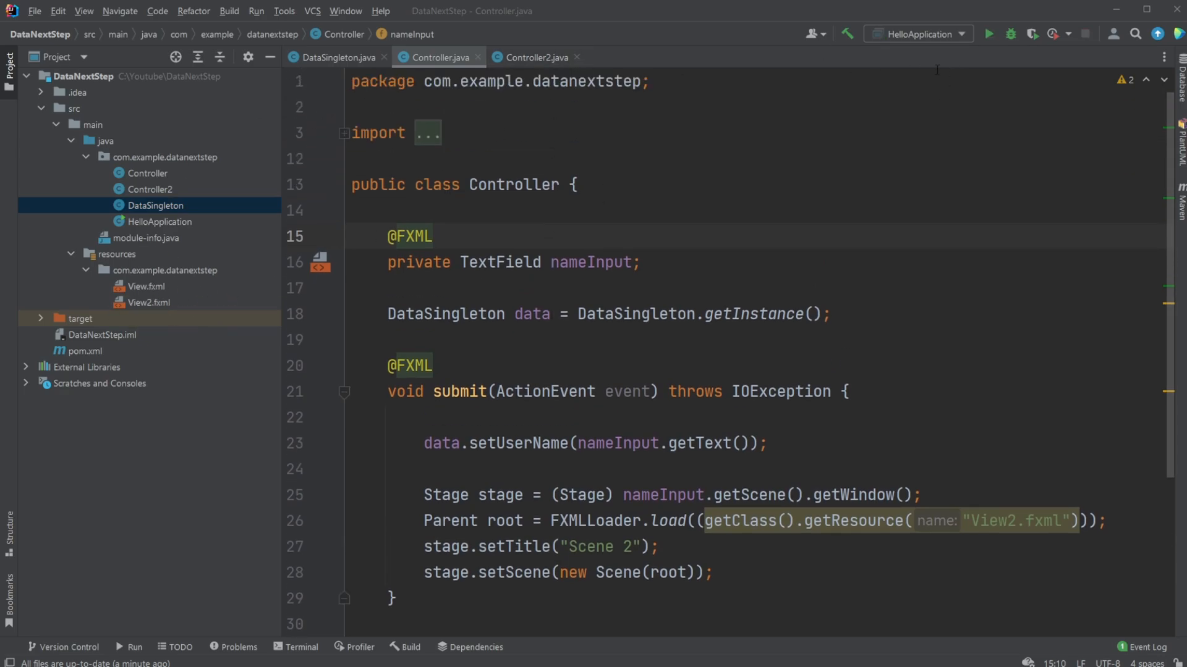
pyautogui.click(988, 33)
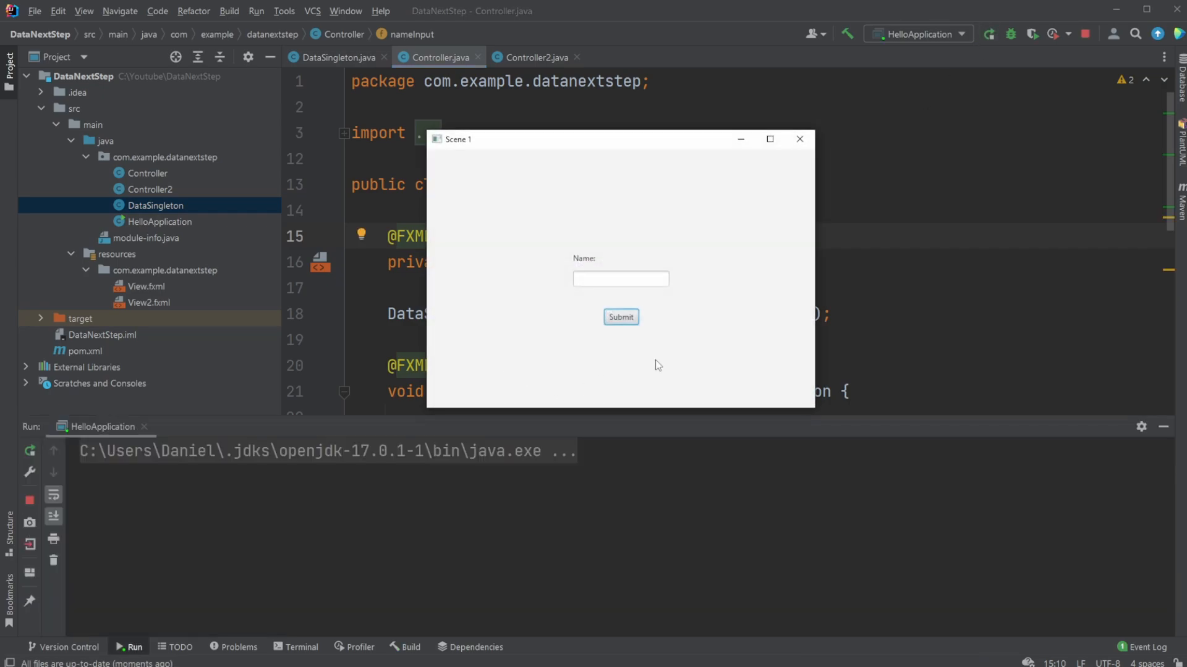
pyautogui.click(620, 316)
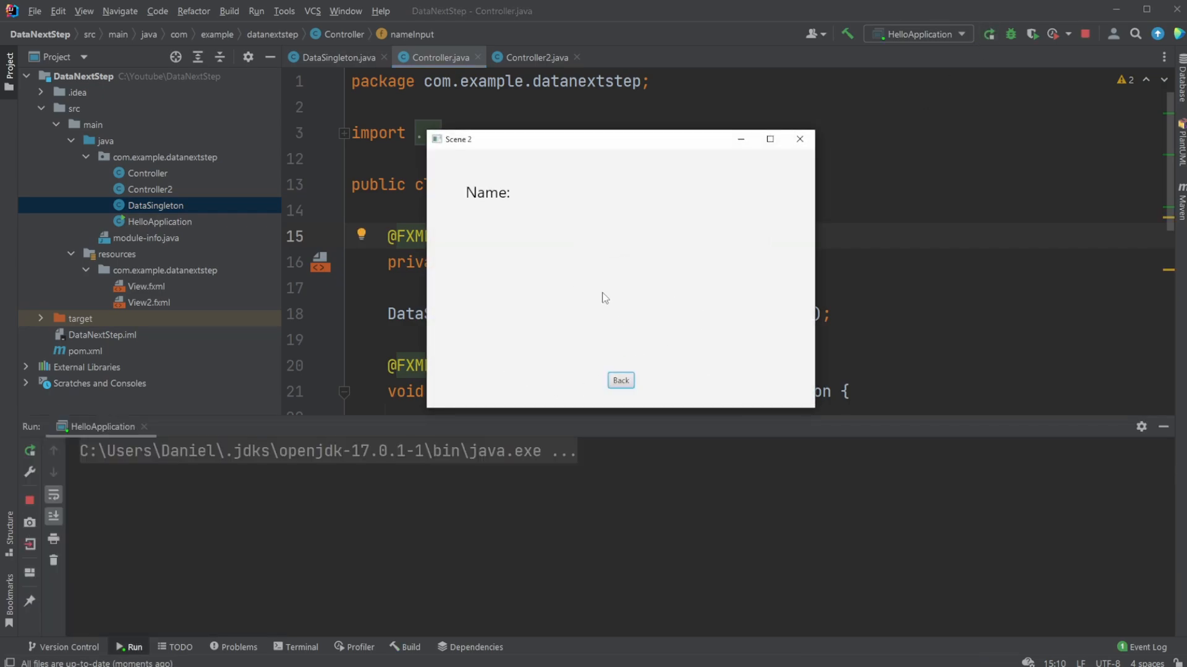
pyautogui.moveTo(478, 198)
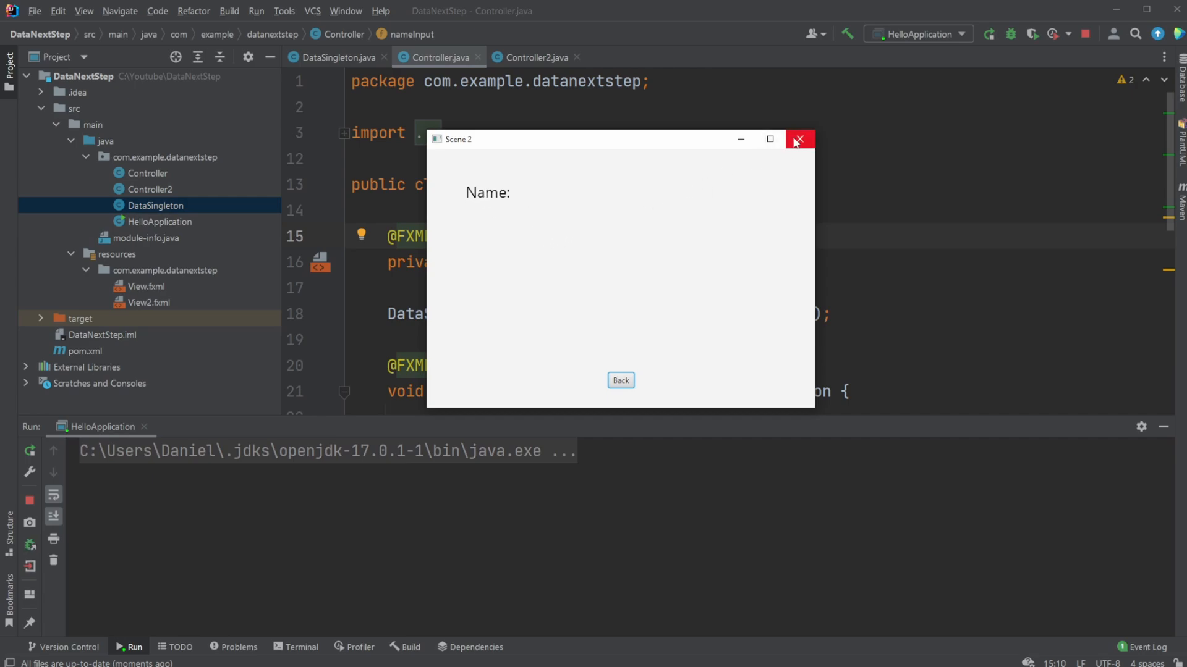
pyautogui.click(800, 139)
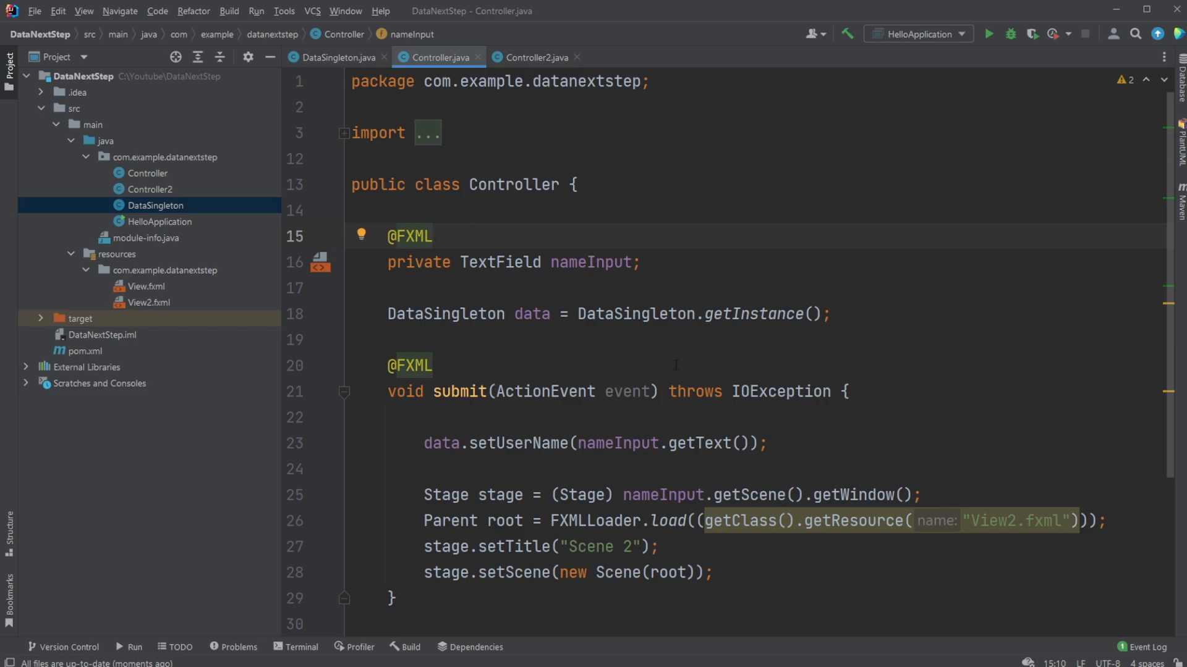
pyautogui.moveTo(169, 243)
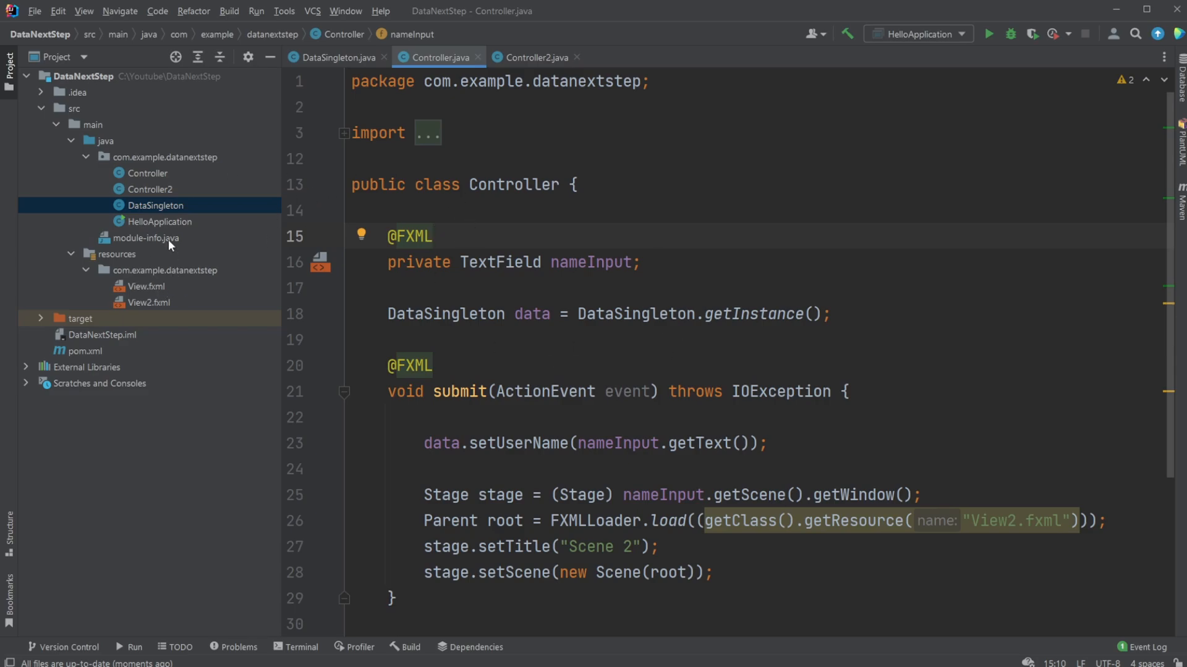
pyautogui.moveTo(249, 262)
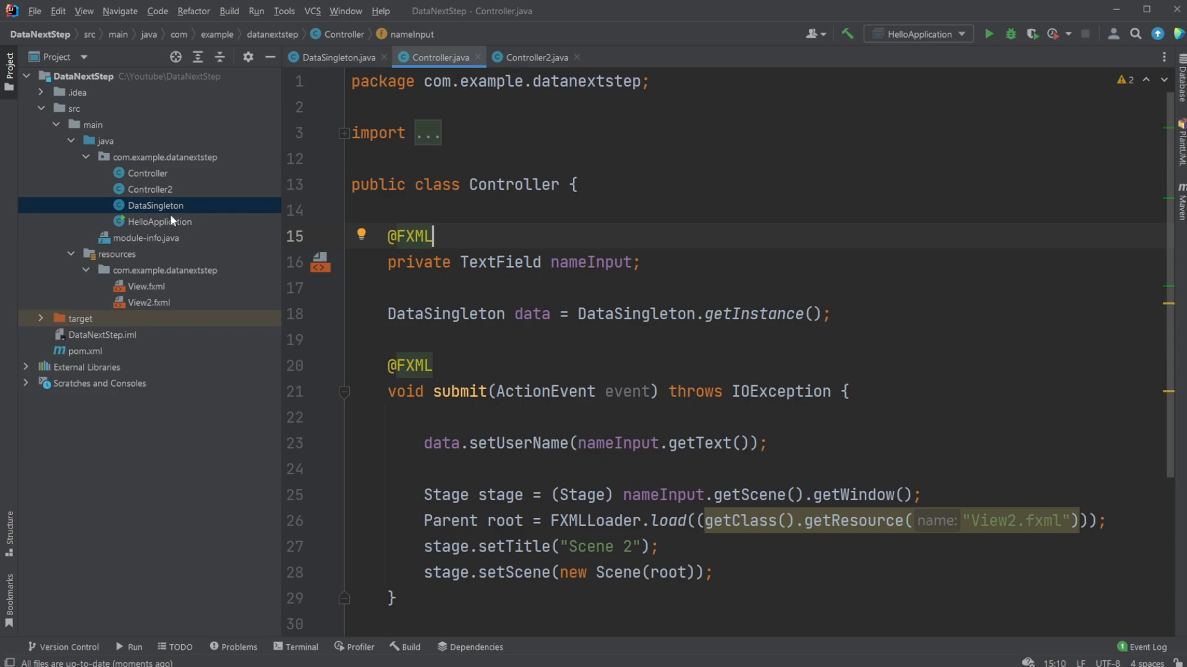
pyautogui.moveTo(171, 208)
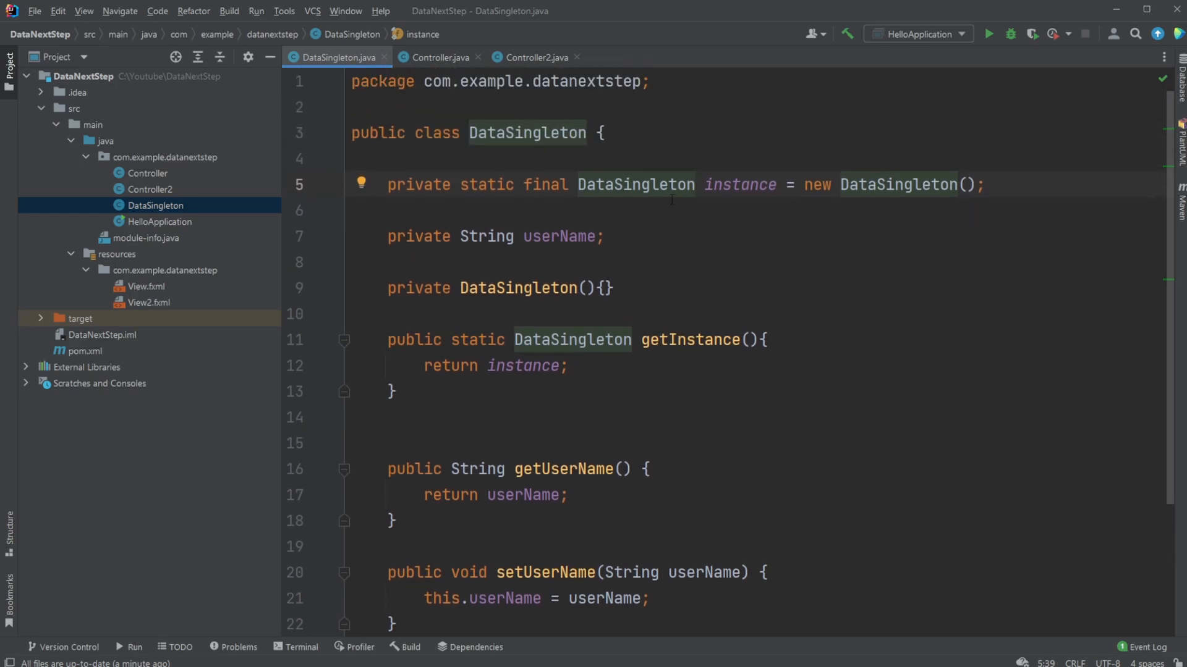
pyautogui.click(691, 184)
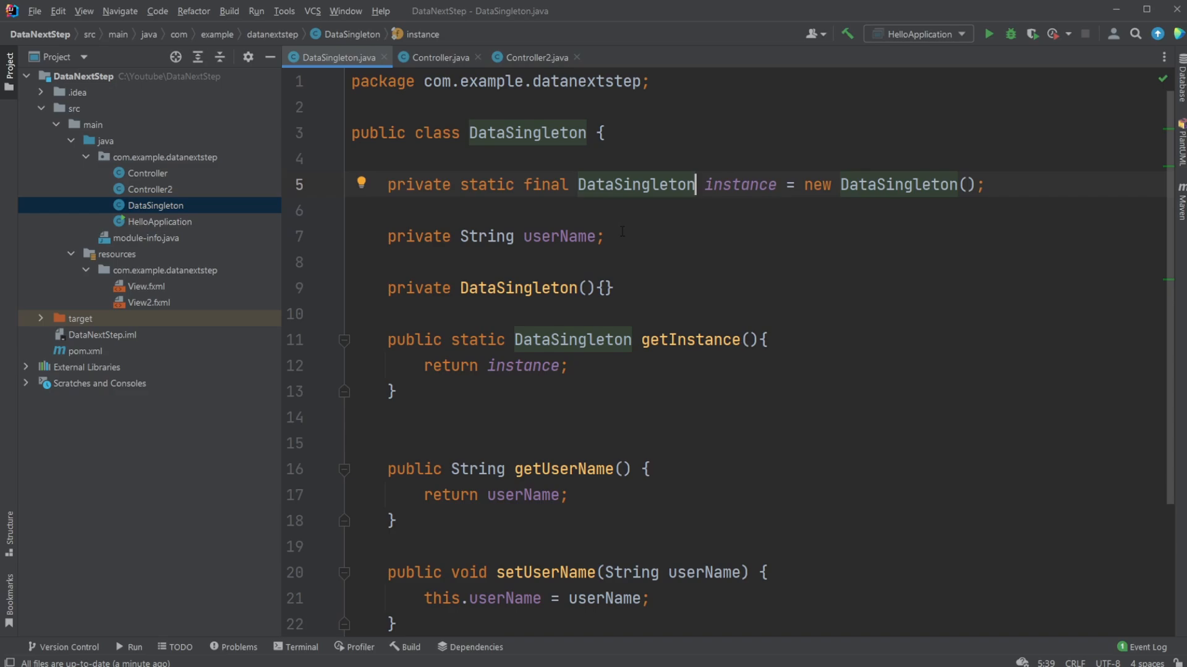
pyautogui.moveTo(485, 236)
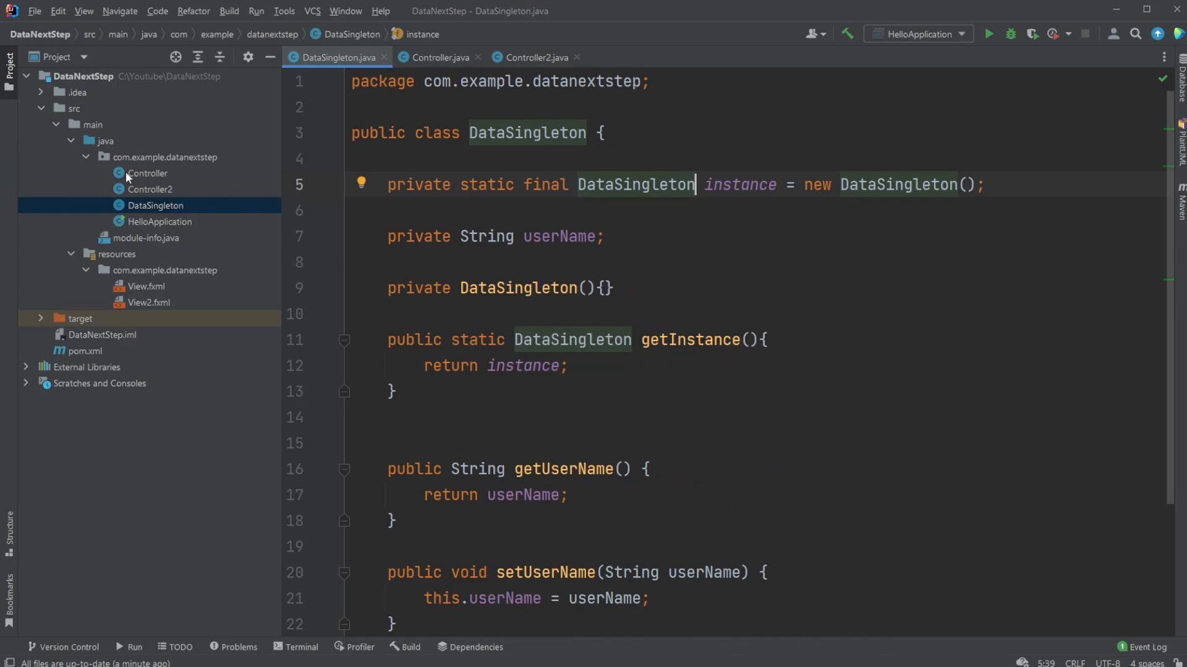
pyautogui.moveTo(432, 214)
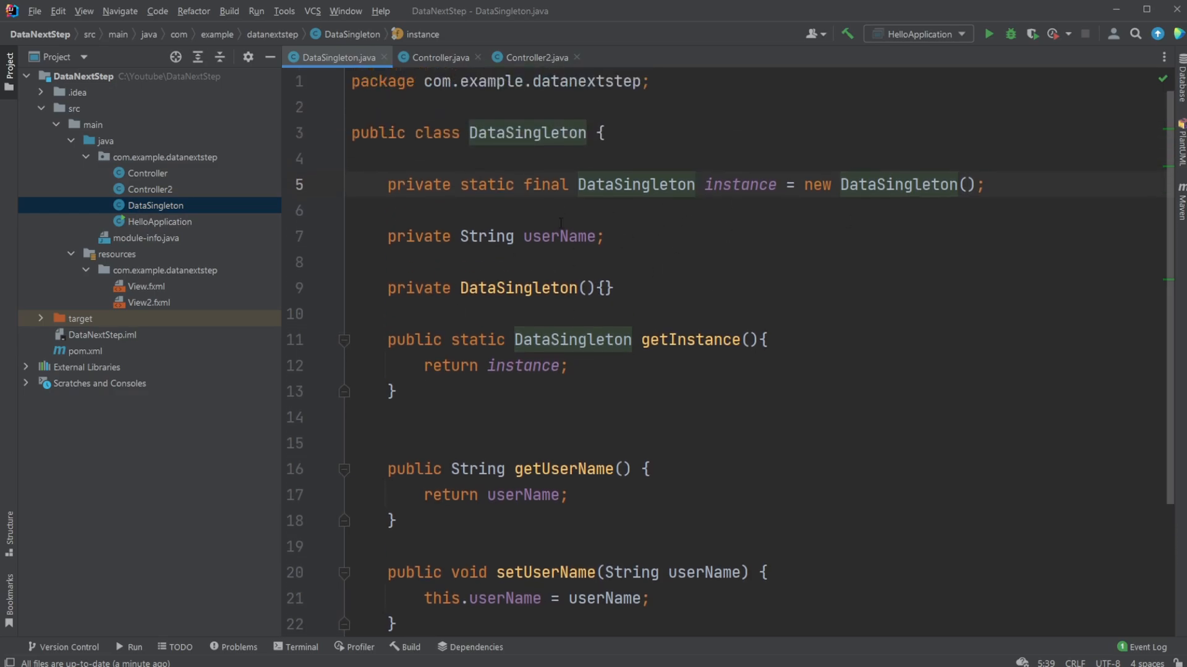
pyautogui.doubleClick(693, 339)
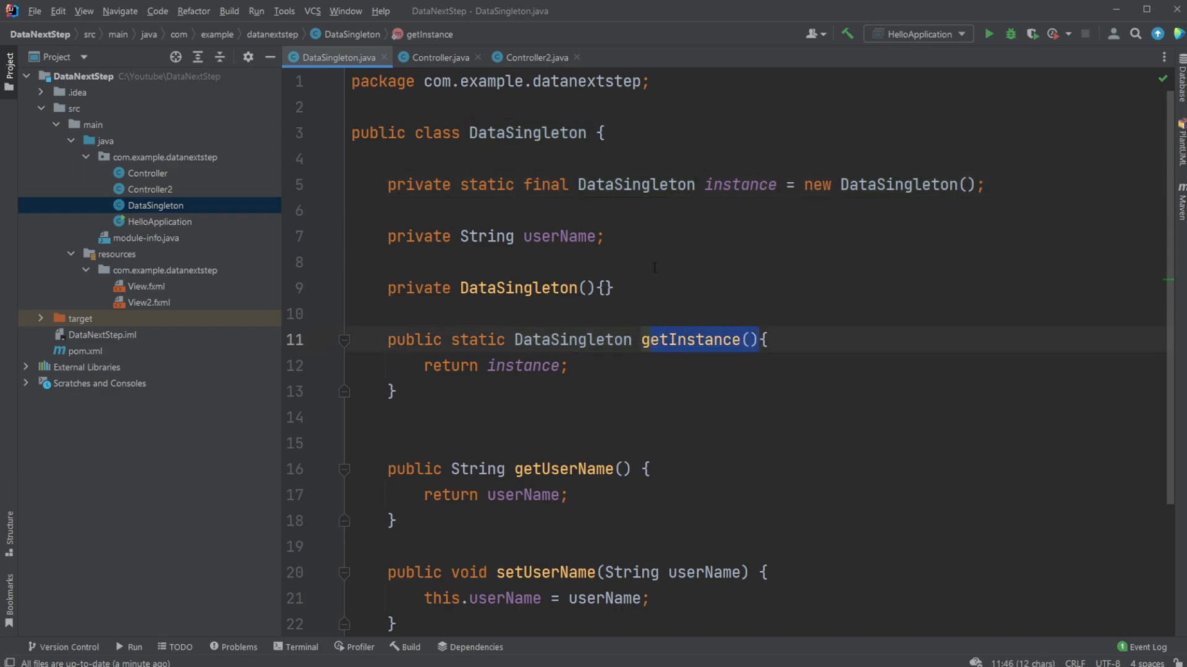
pyautogui.scroll(3)
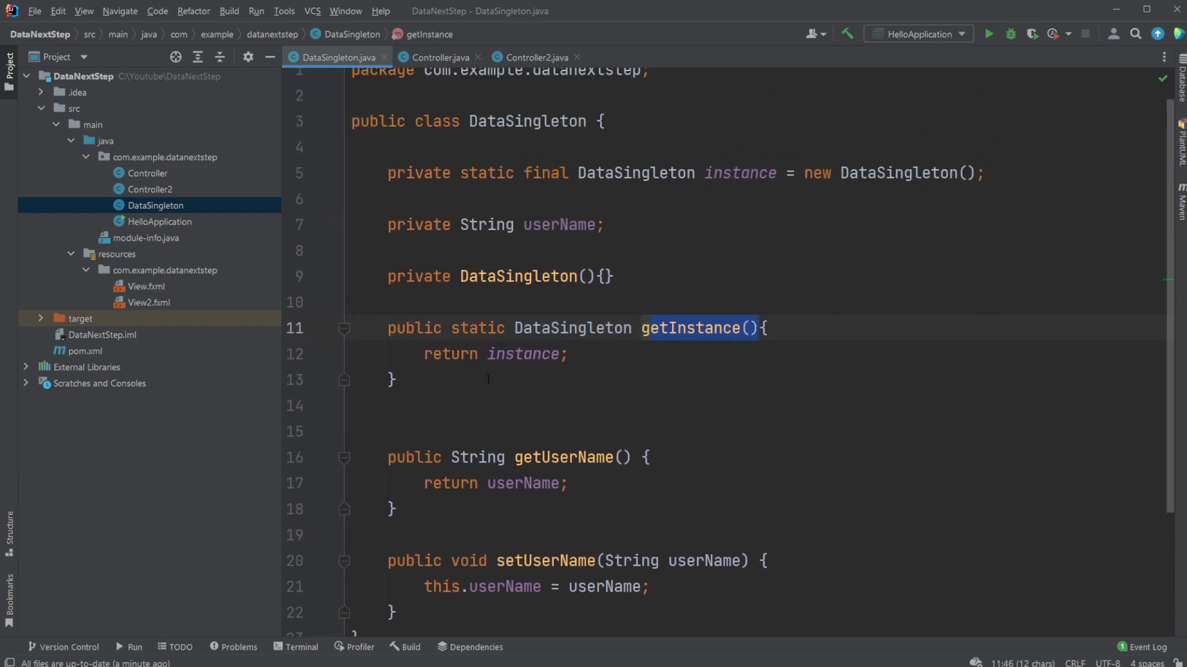
pyautogui.scroll(-3)
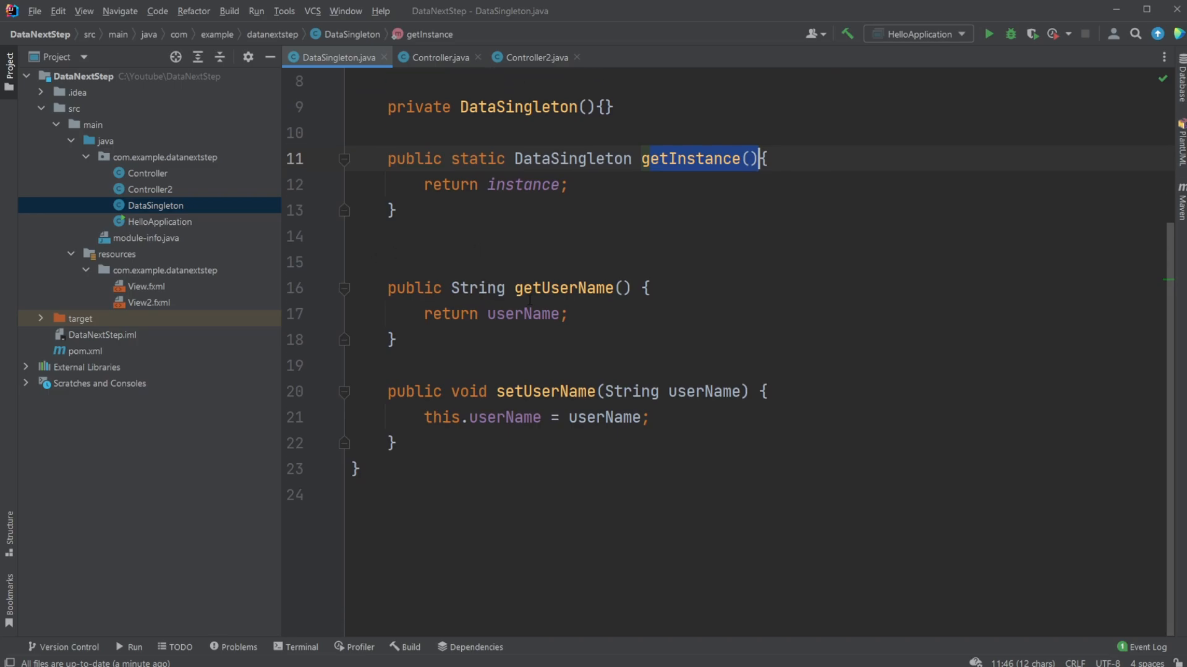
pyautogui.click(564, 288)
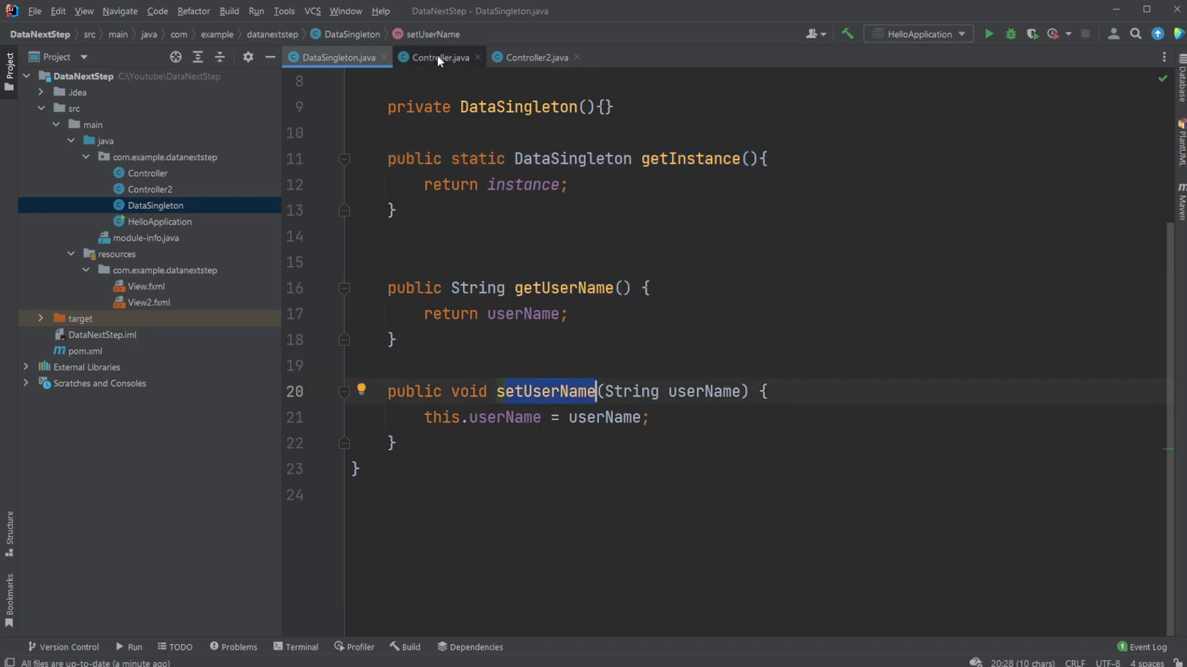
# Review Controller's nameInput field and DataSingleton getInstance line, then bring up Controller2
pyautogui.click(437, 57)
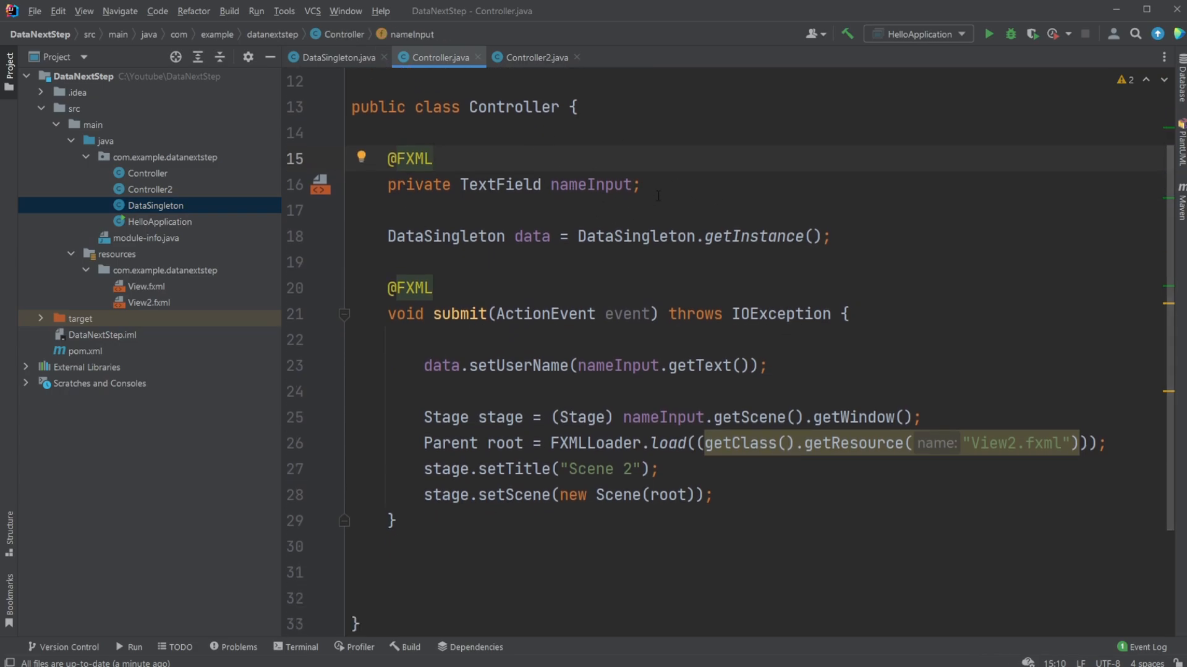
pyautogui.click(641, 184)
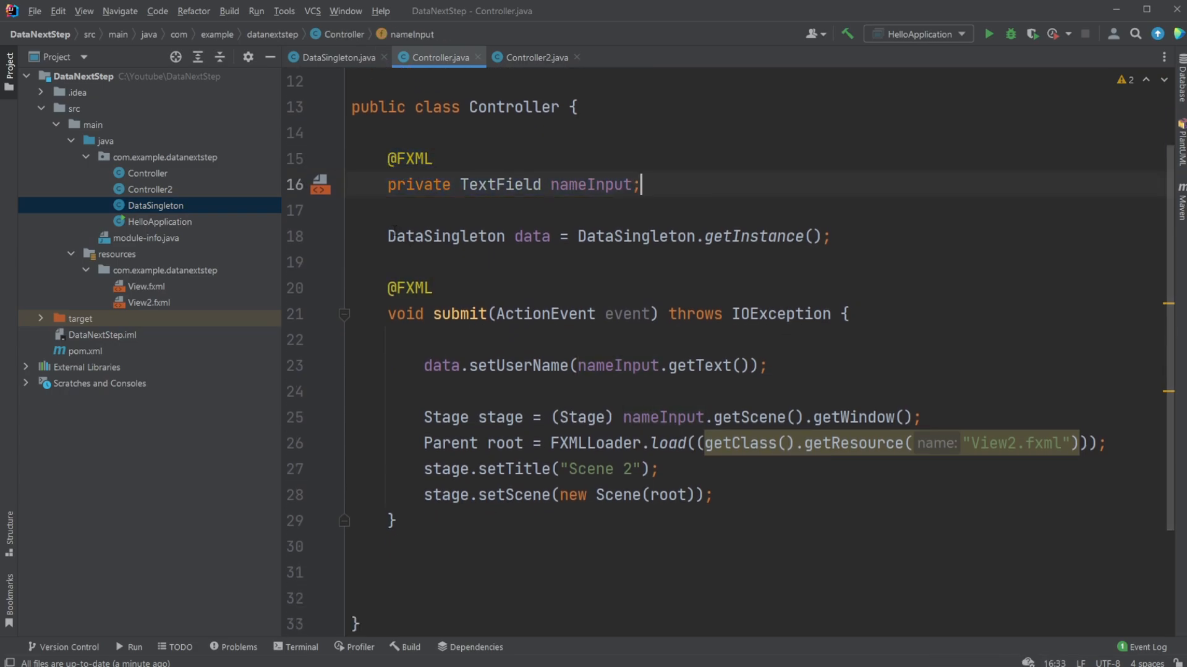
pyautogui.click(531, 236)
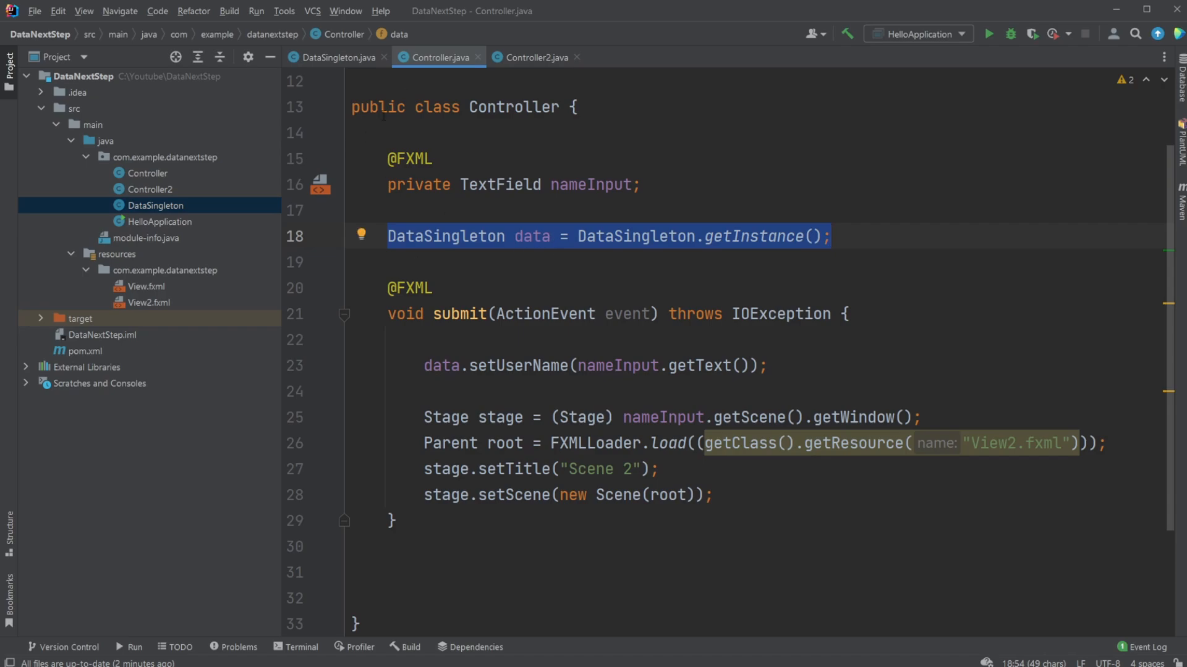
pyautogui.moveTo(632, 249)
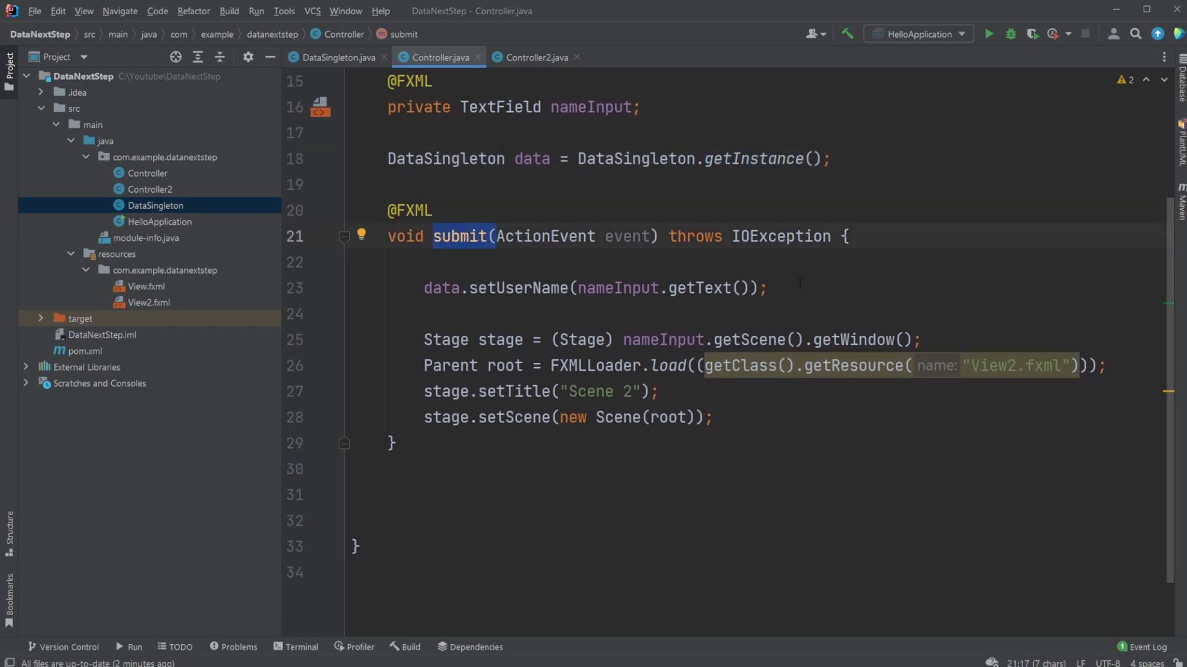
pyautogui.scroll(3)
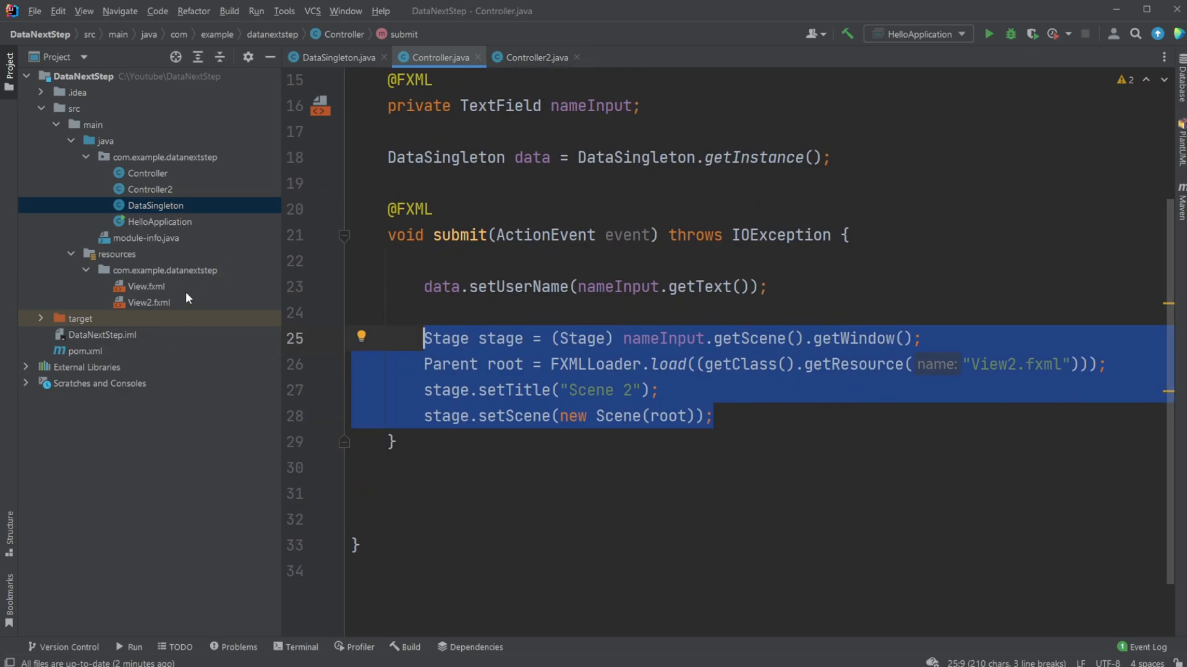
pyautogui.click(535, 57)
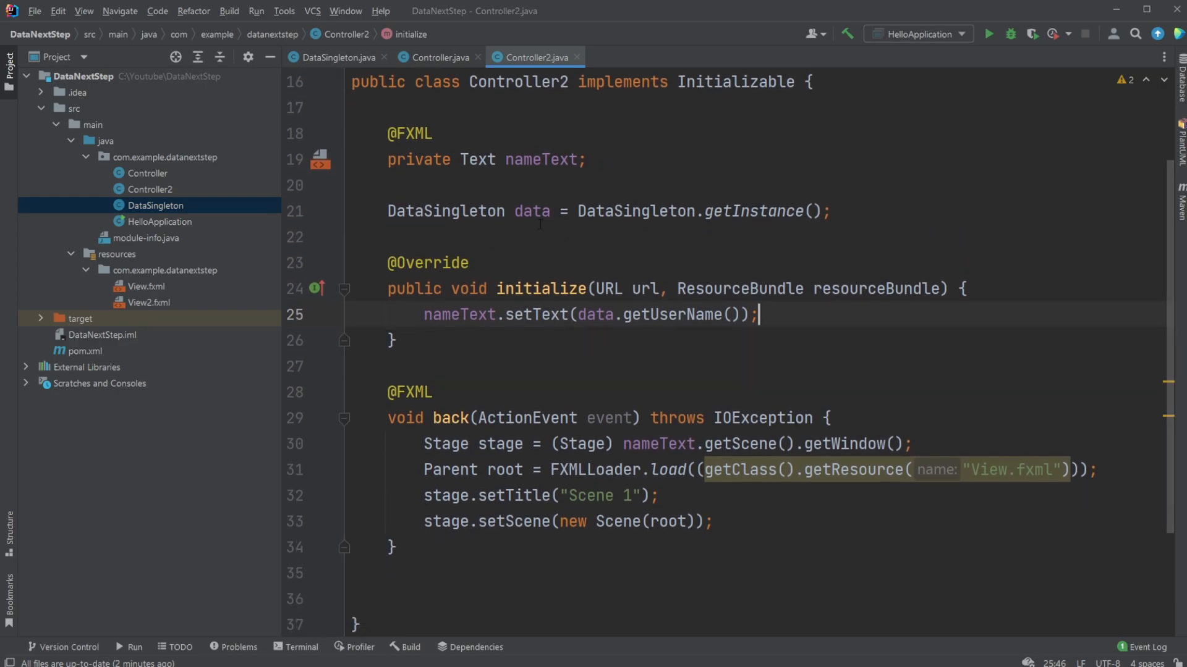
# Highlight Controller2's singleton instance and getUserName call in initialize, then return to Controller
pyautogui.click(531, 211)
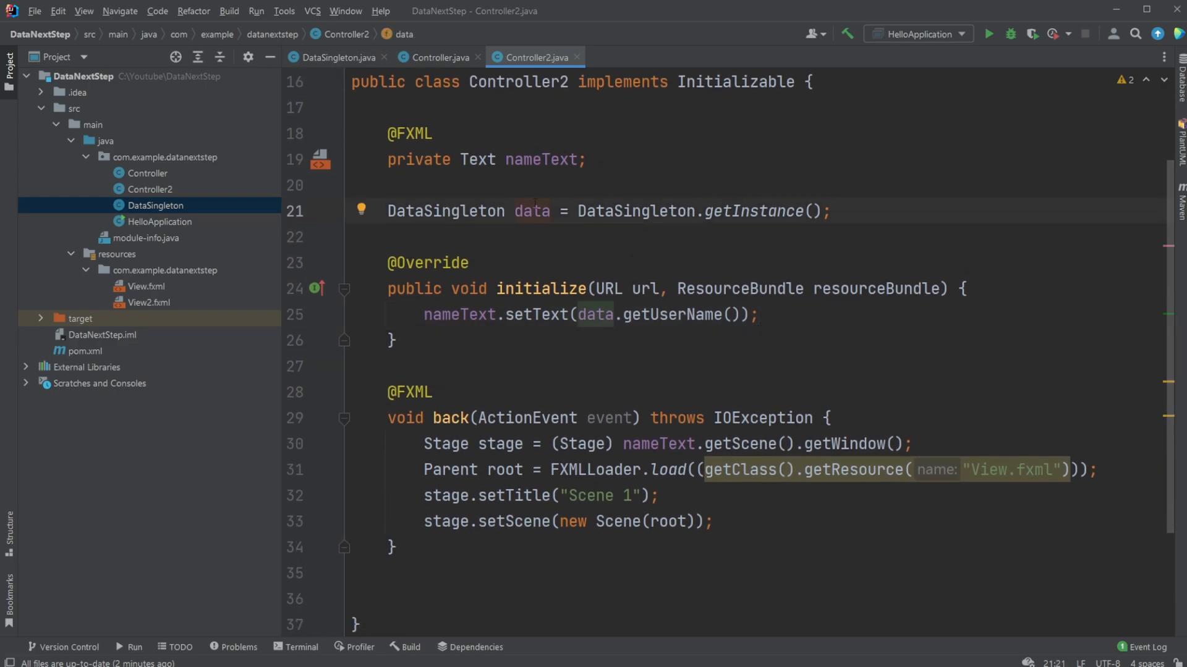
pyautogui.doubleClick(535, 315)
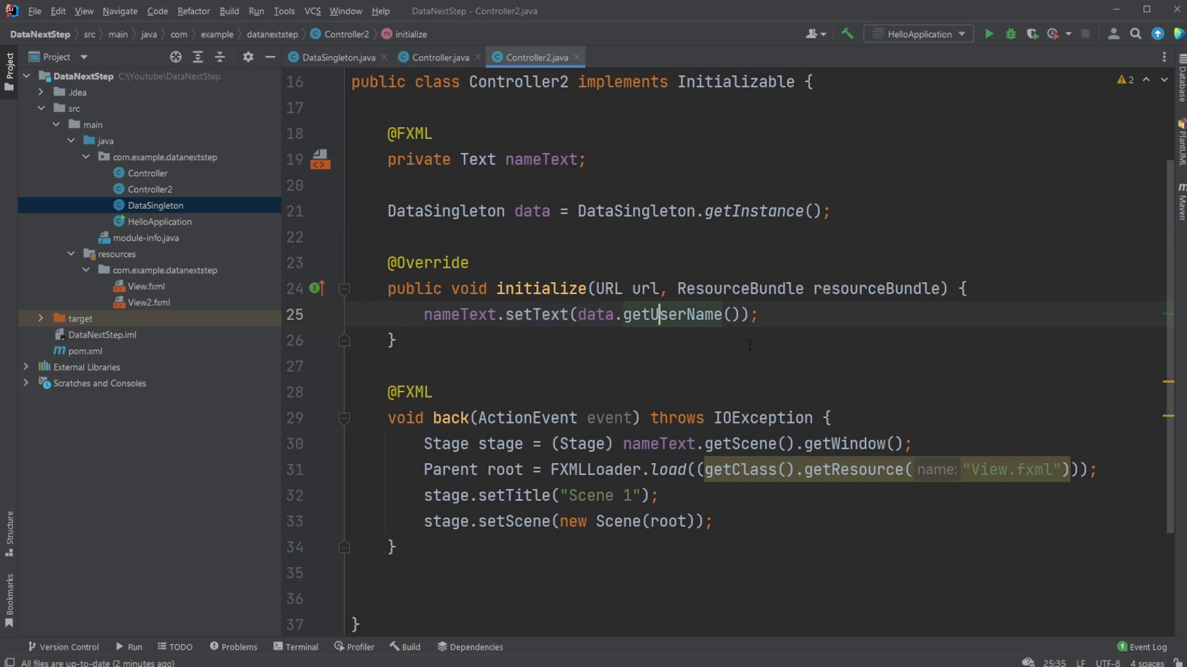
pyautogui.moveTo(694, 362)
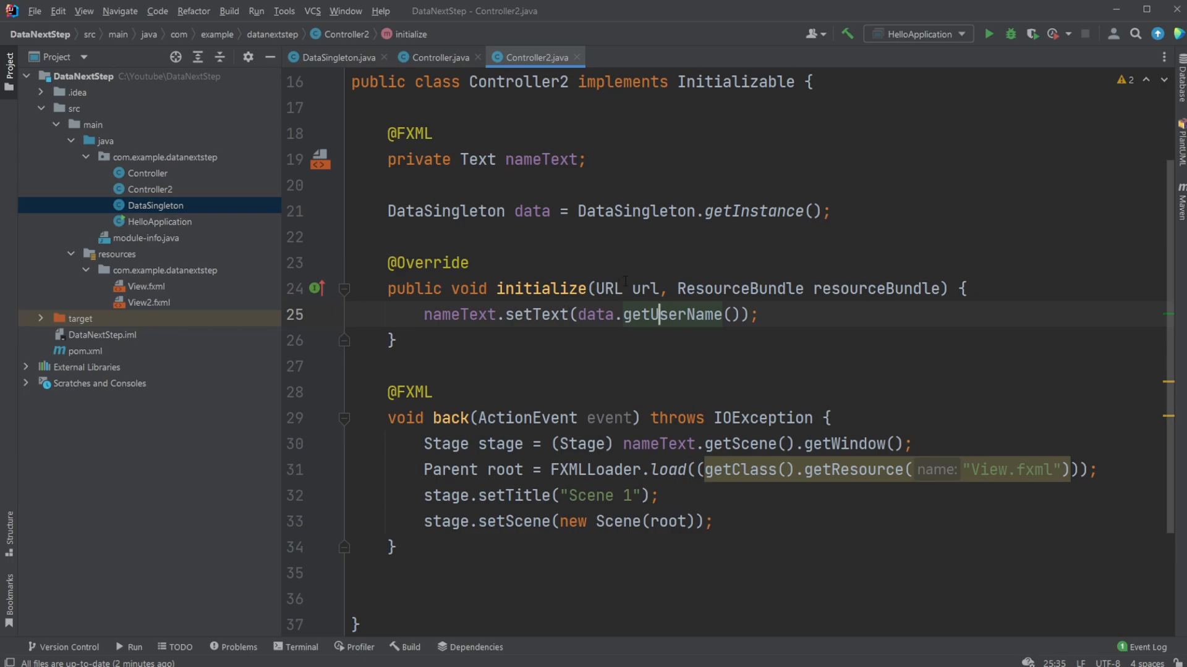
pyautogui.click(431, 57)
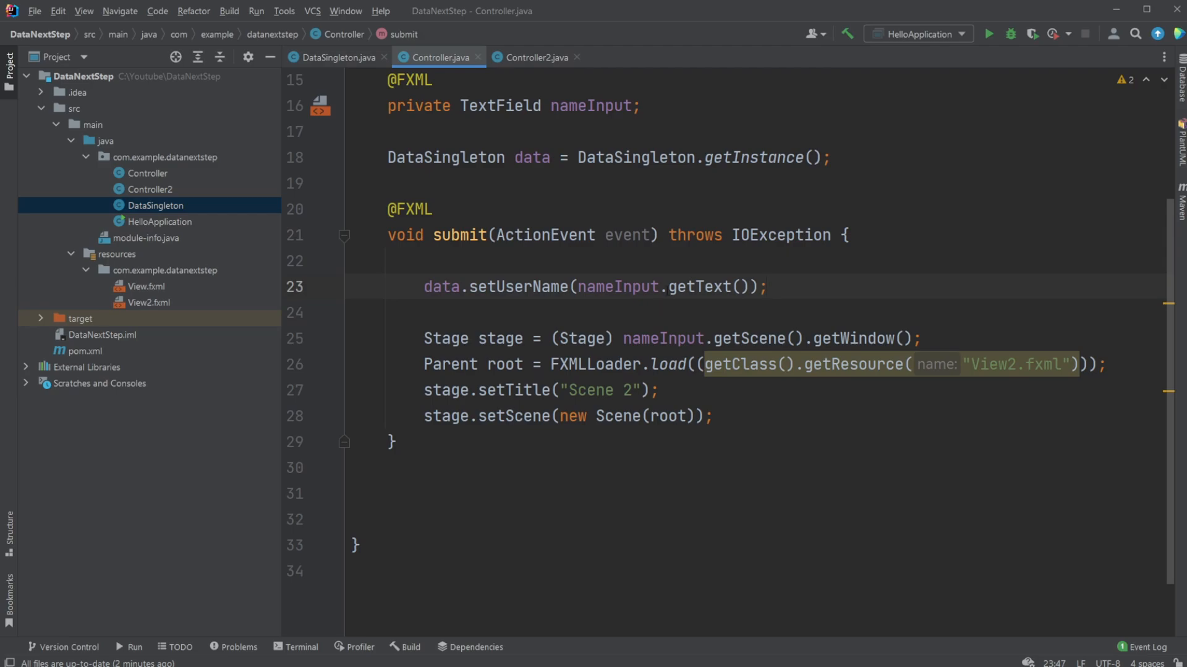
# Trace setUserName from Controller's submit through Controller2 to DataSingleton's userName field
pyautogui.doubleClick(618, 285)
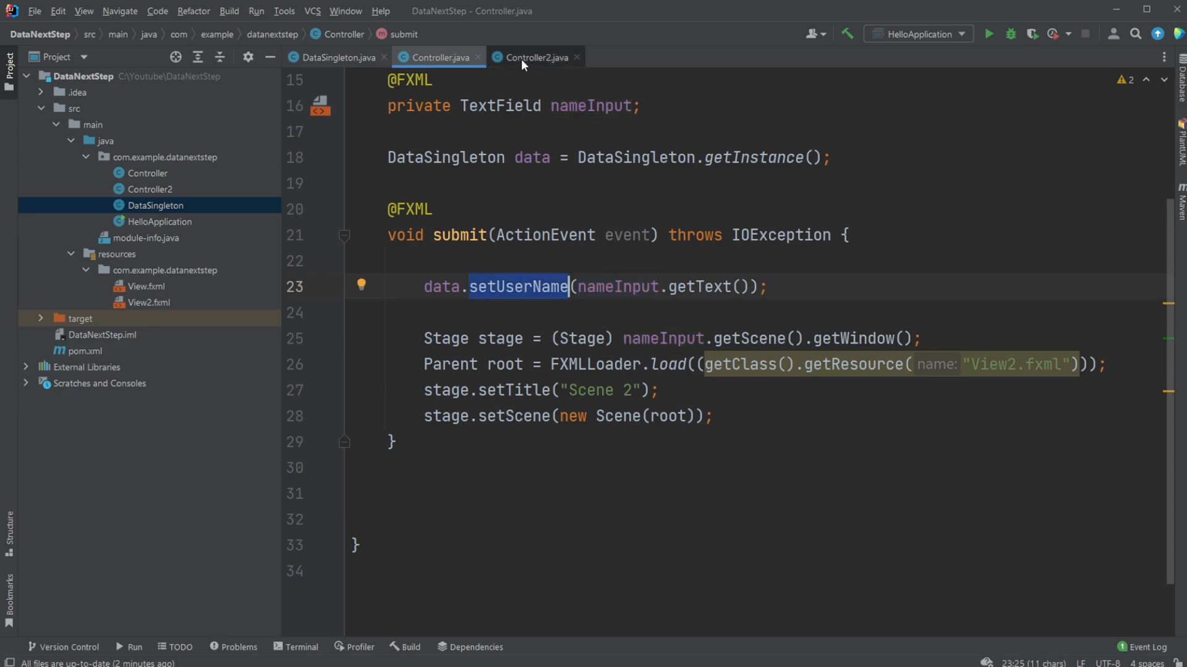
pyautogui.click(535, 57)
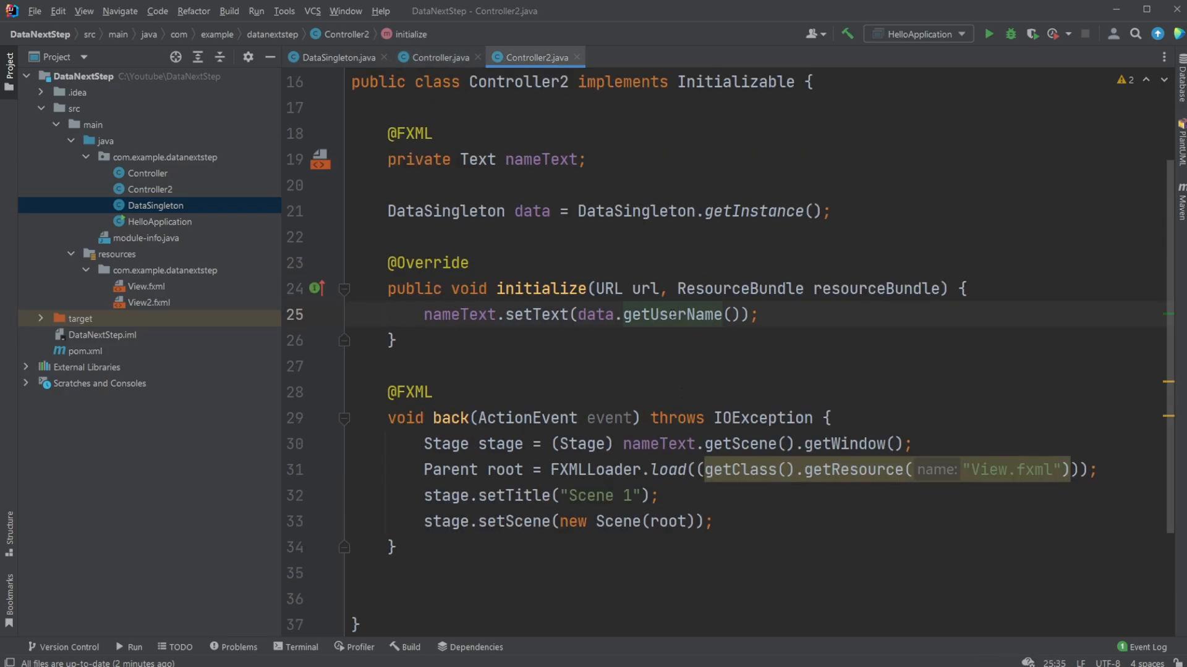
pyautogui.click(333, 57)
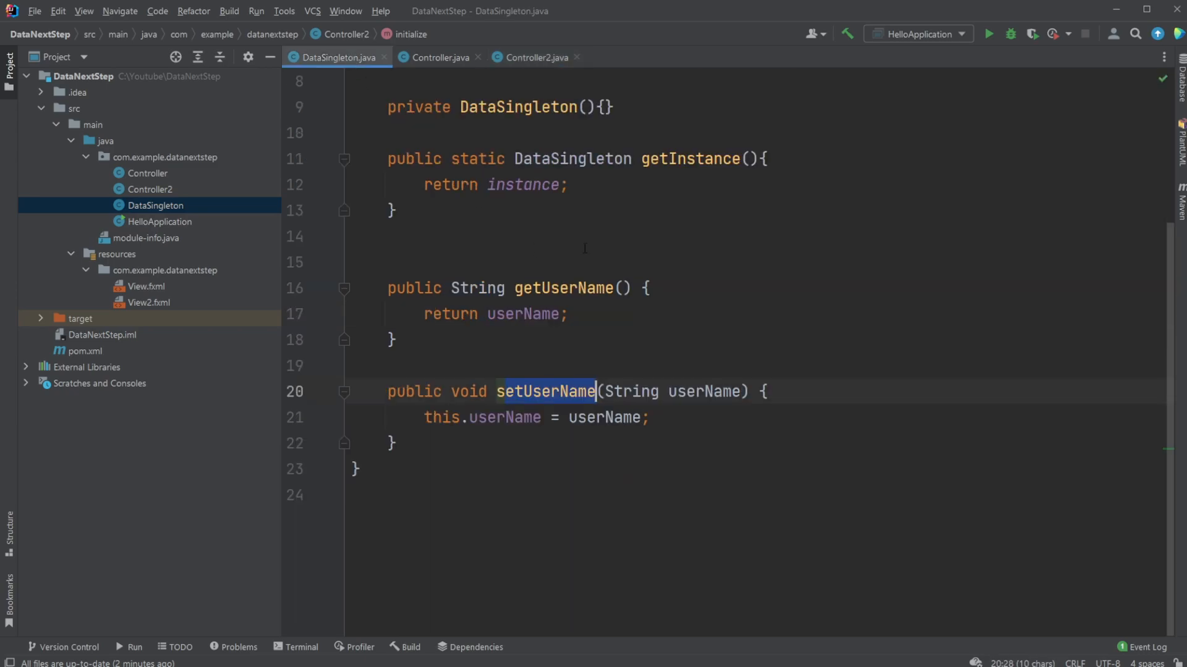
pyautogui.scroll(3)
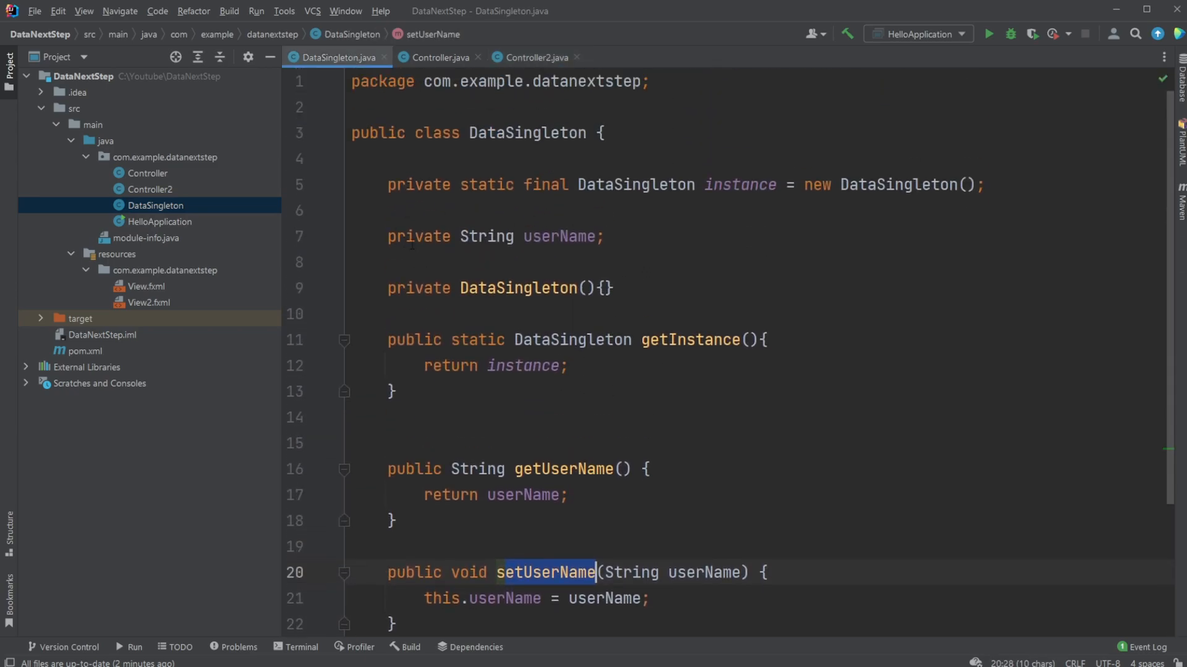
pyautogui.doubleClick(560, 236)
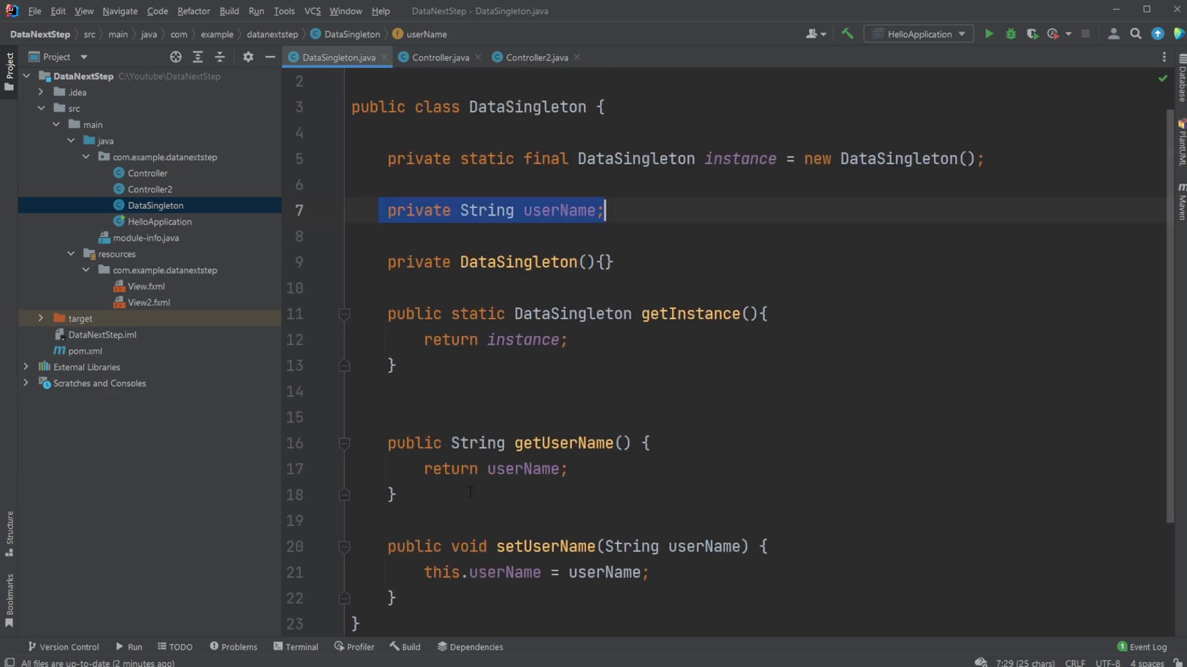
# Scroll through DataSingleton, revisit Controller briefly and return to DataSingleton at the top
pyautogui.scroll(-3)
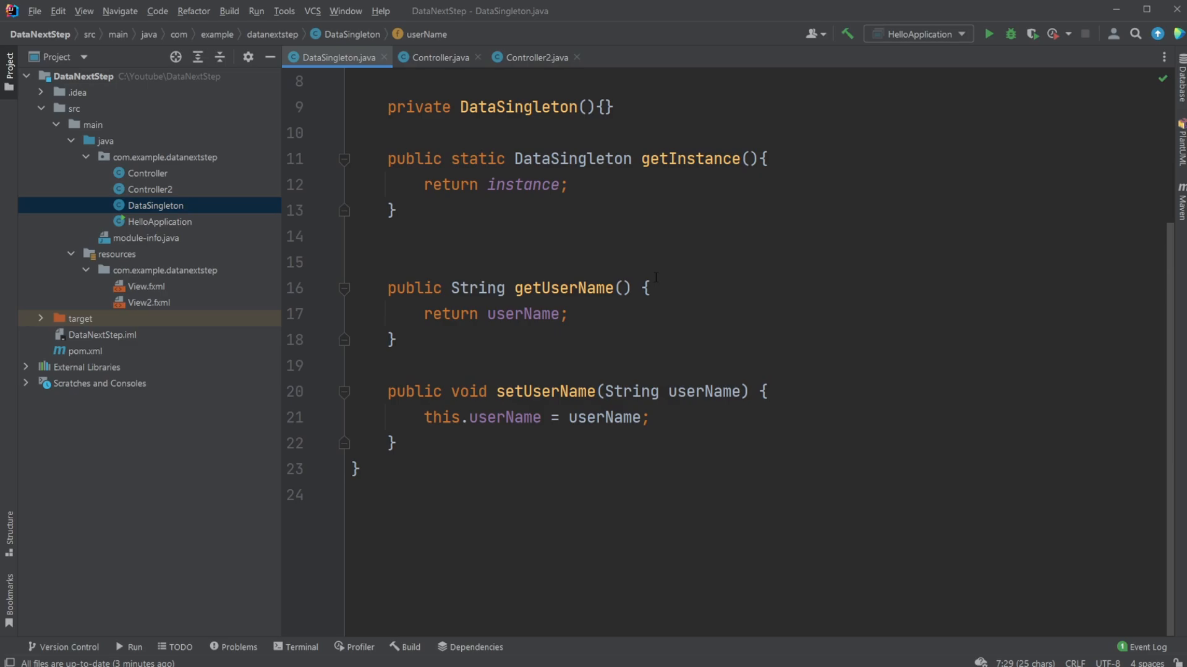
pyautogui.scroll(3)
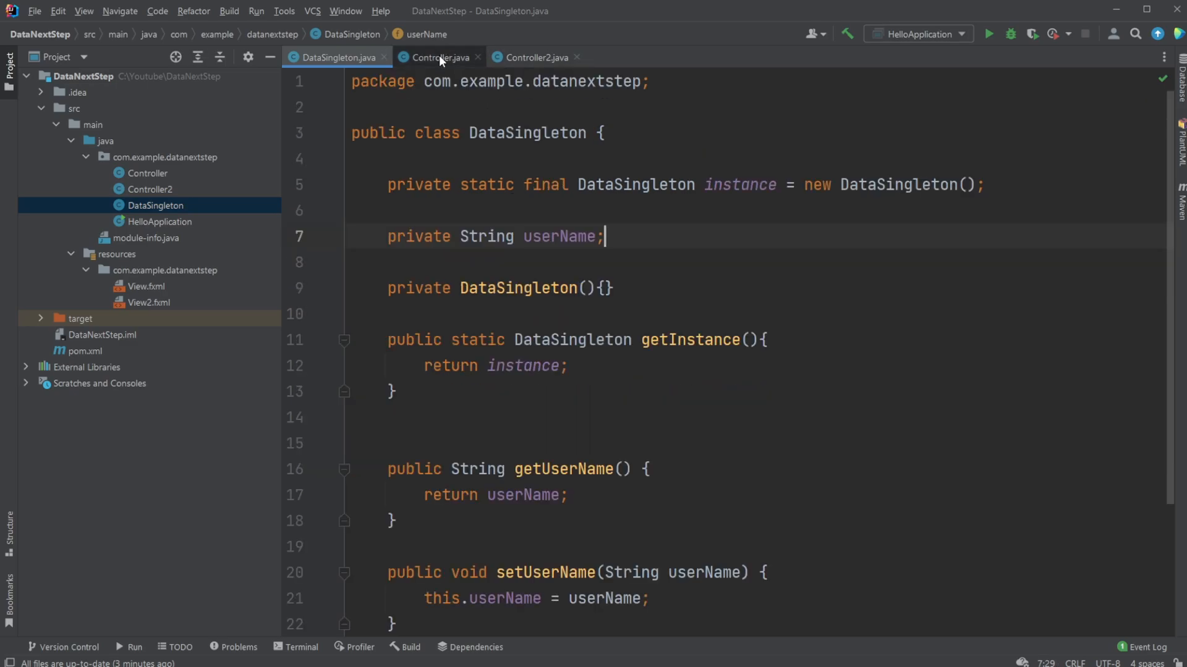
pyautogui.click(439, 57)
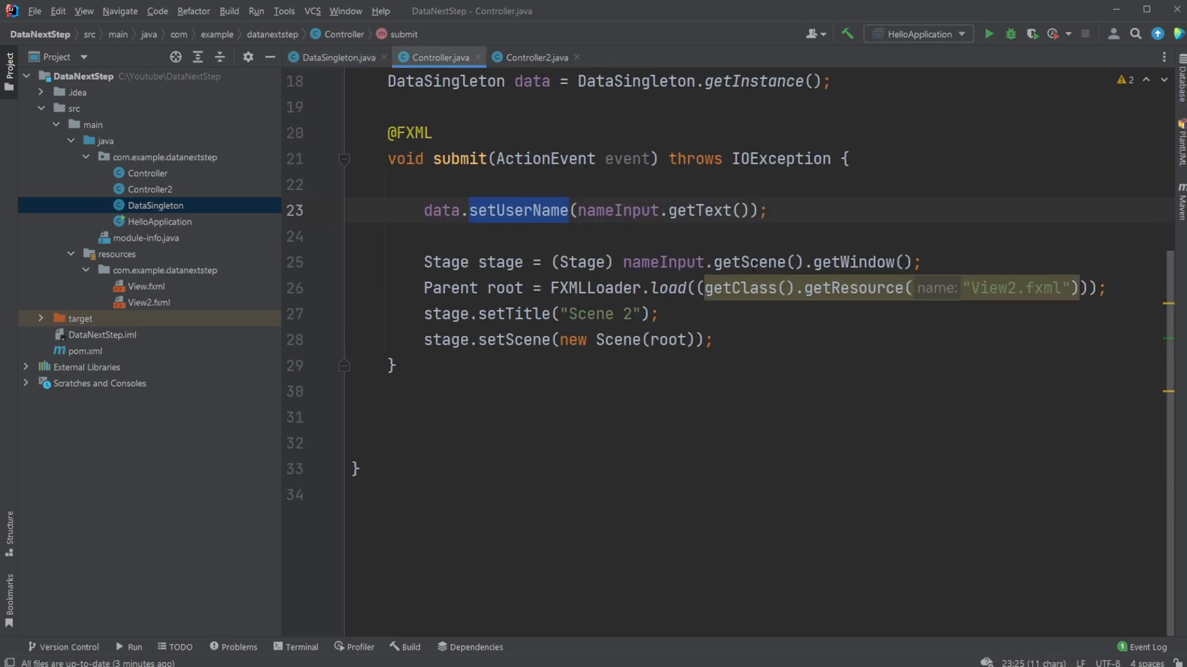
pyautogui.click(159, 222)
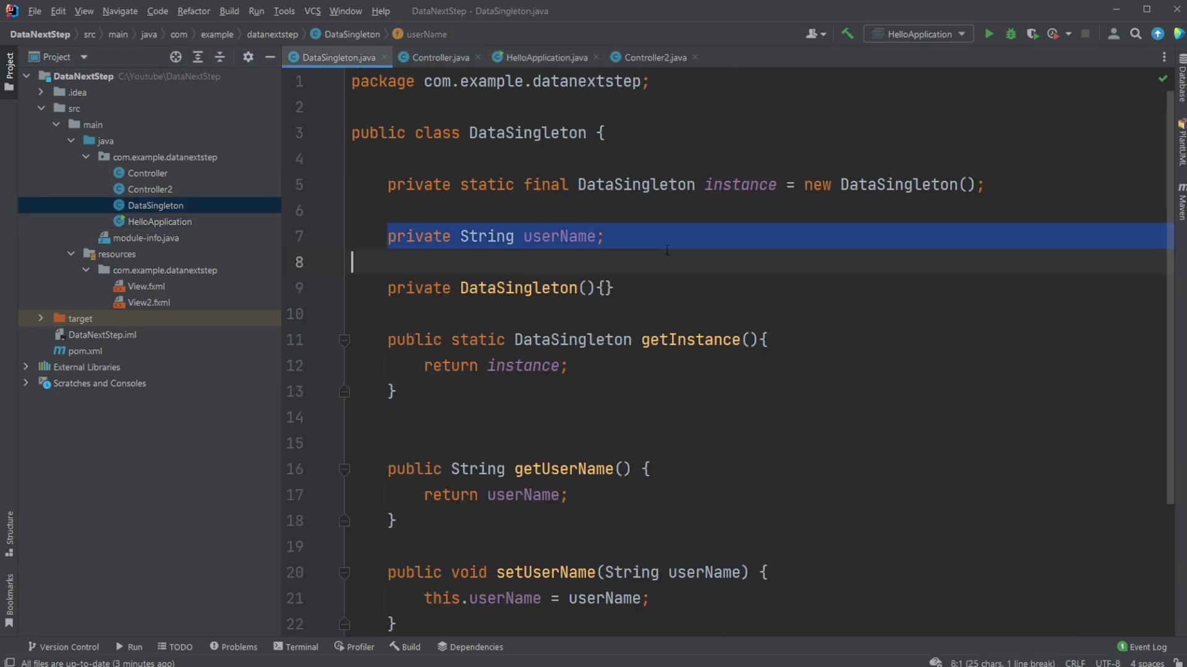
# Clear the userName selection and bring up HelloApplication's start method loading Scene 1
pyautogui.click(602, 237)
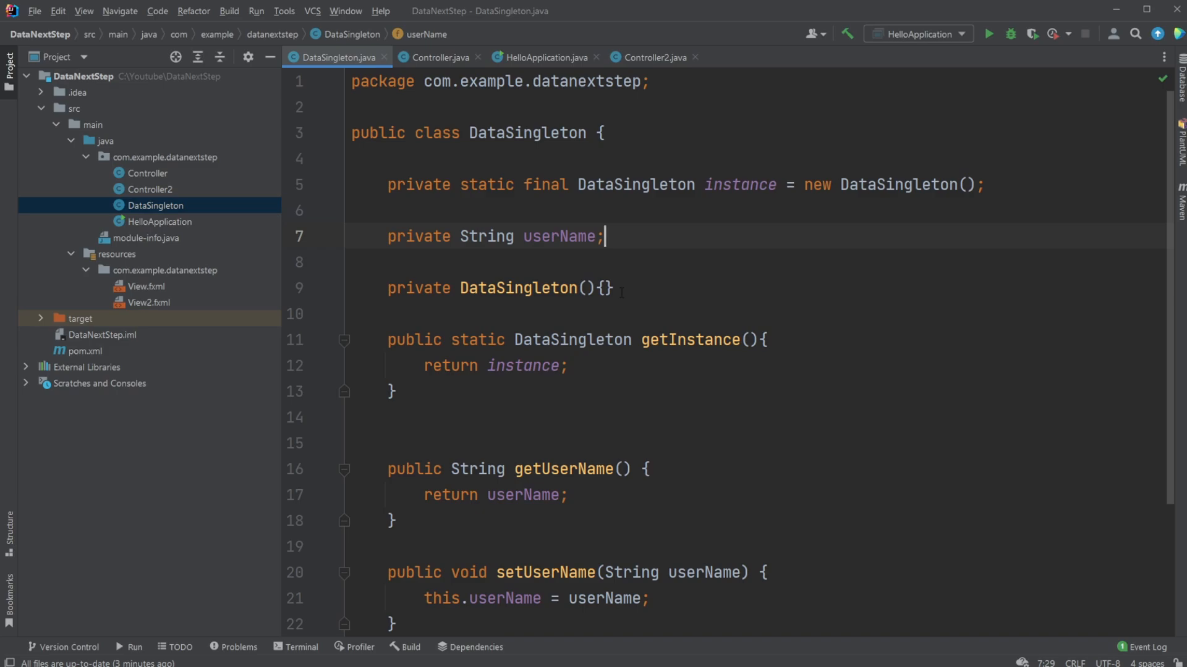
pyautogui.moveTo(624, 360)
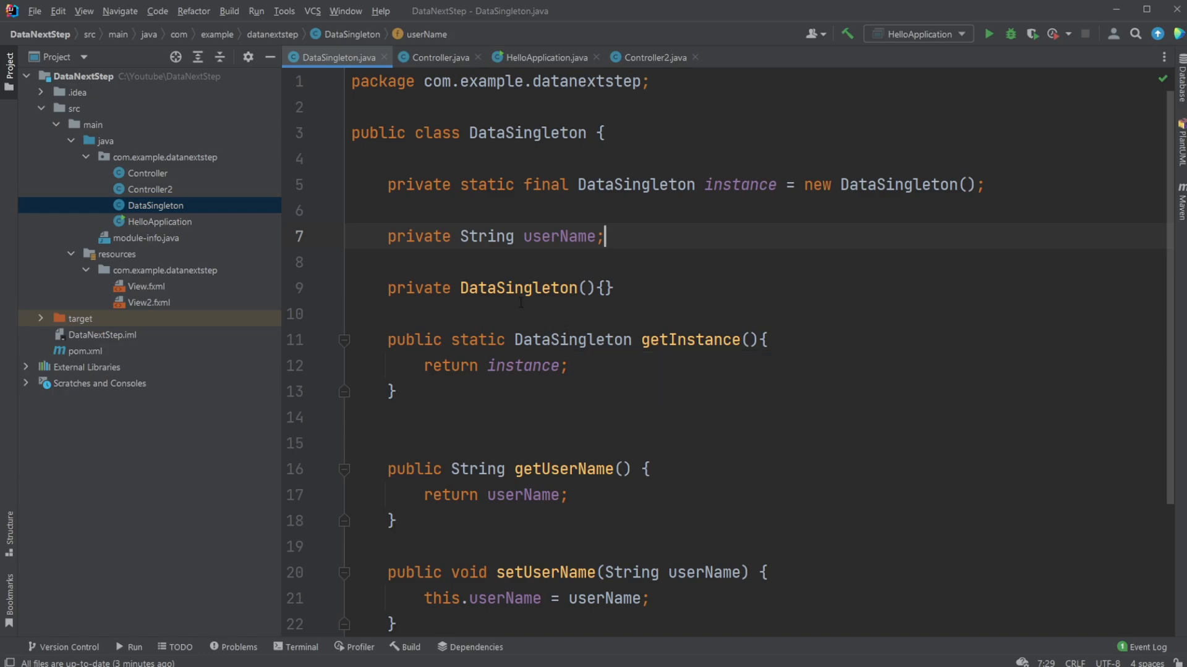
pyautogui.moveTo(534, 253)
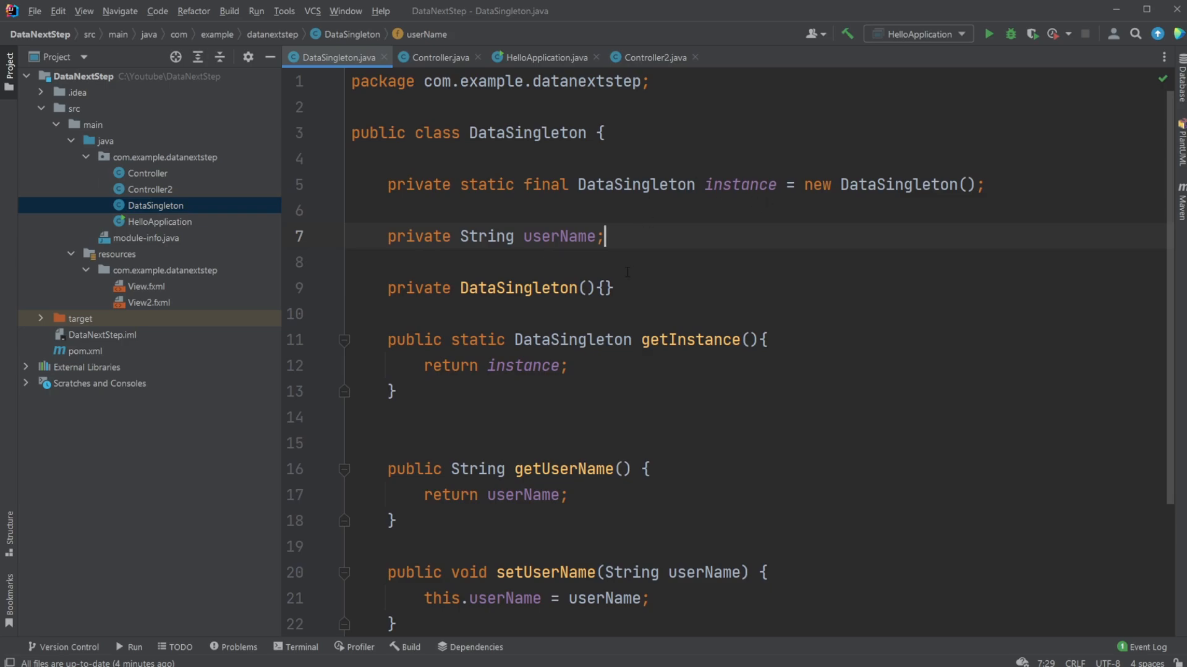
pyautogui.click(544, 58)
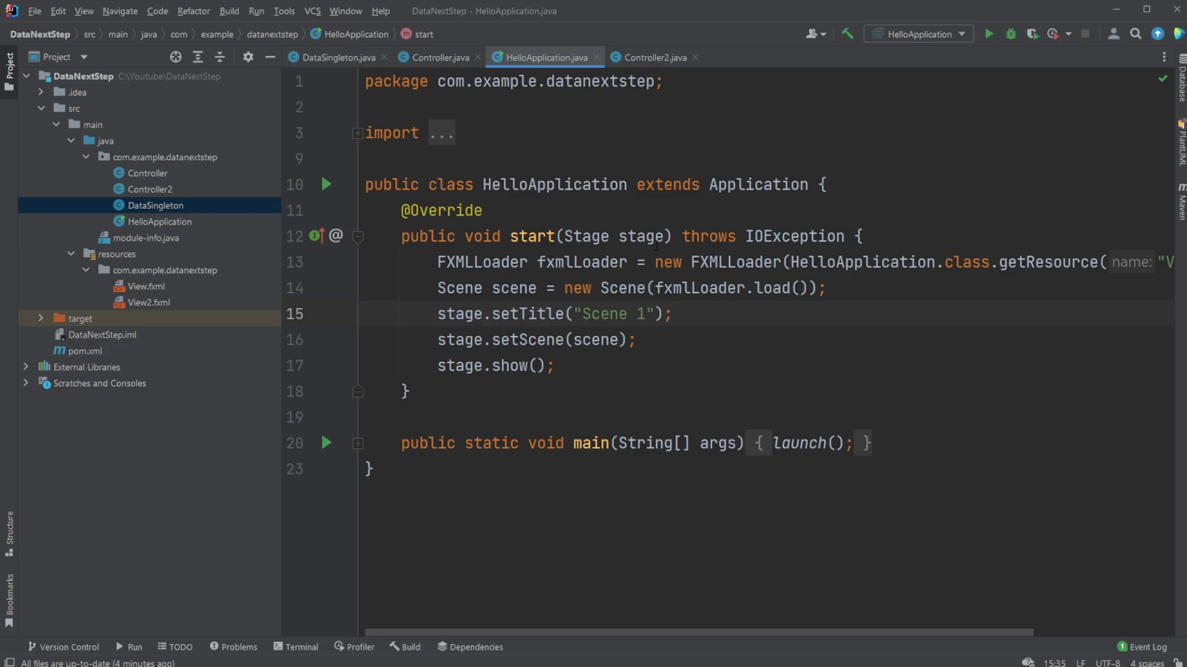
pyautogui.moveTo(643, 235)
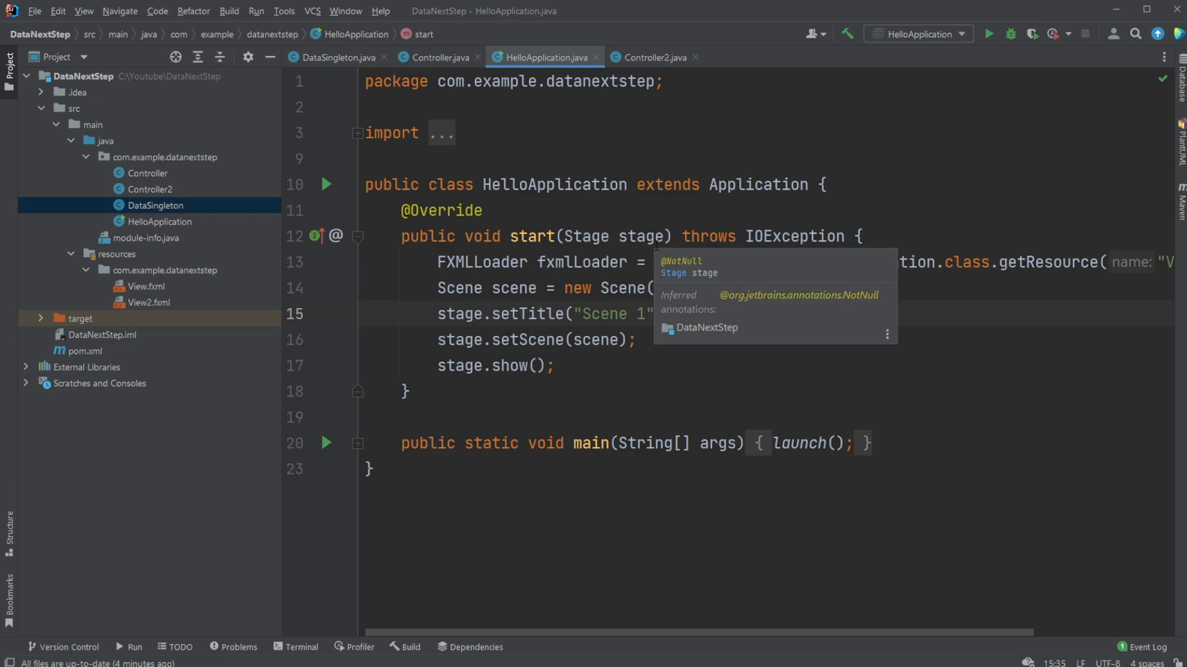
pyautogui.moveTo(735, 343)
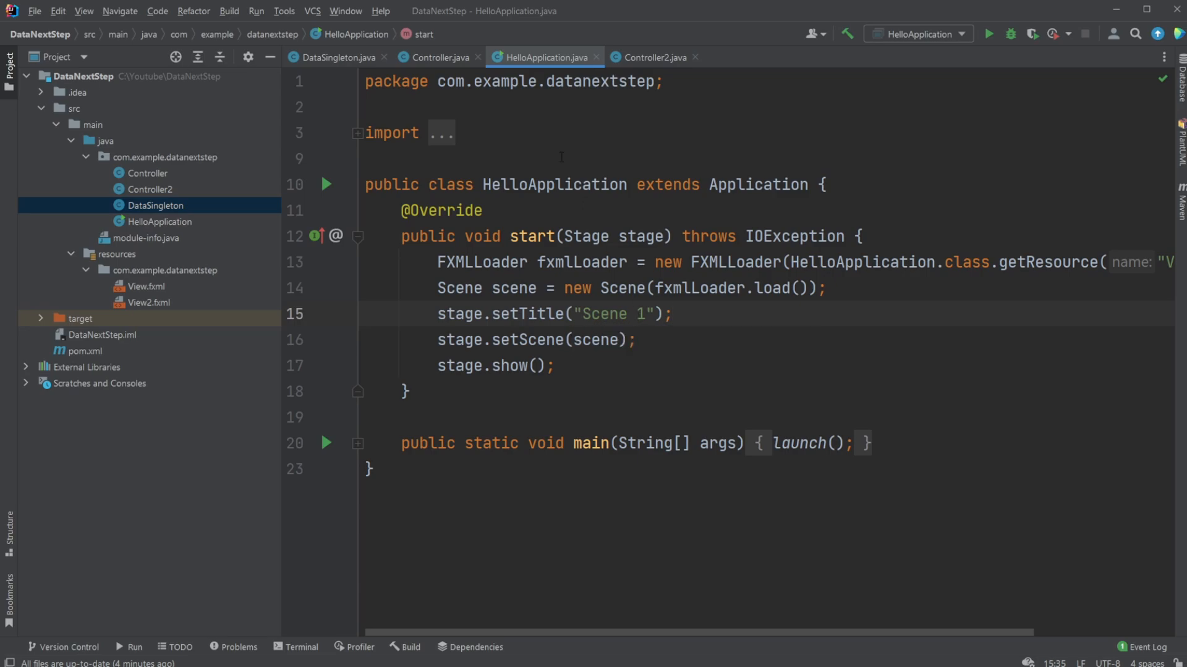
# Leave HelloApplication's start method and return to the DataSingleton class
pyautogui.click(630, 362)
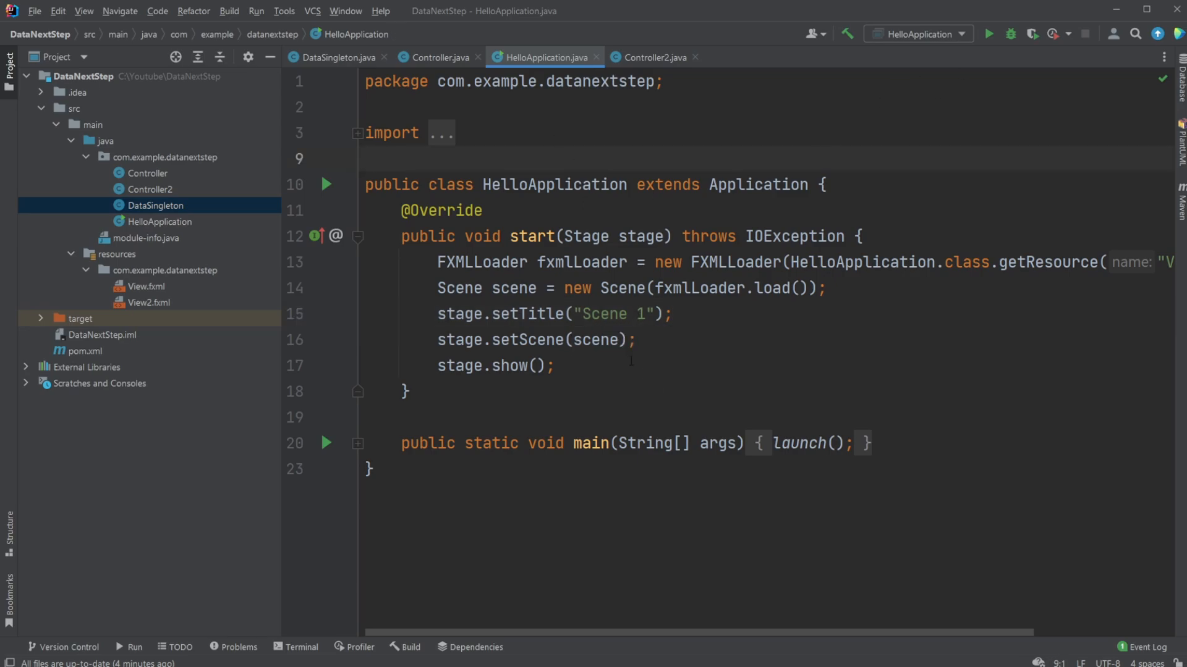
pyautogui.click(335, 57)
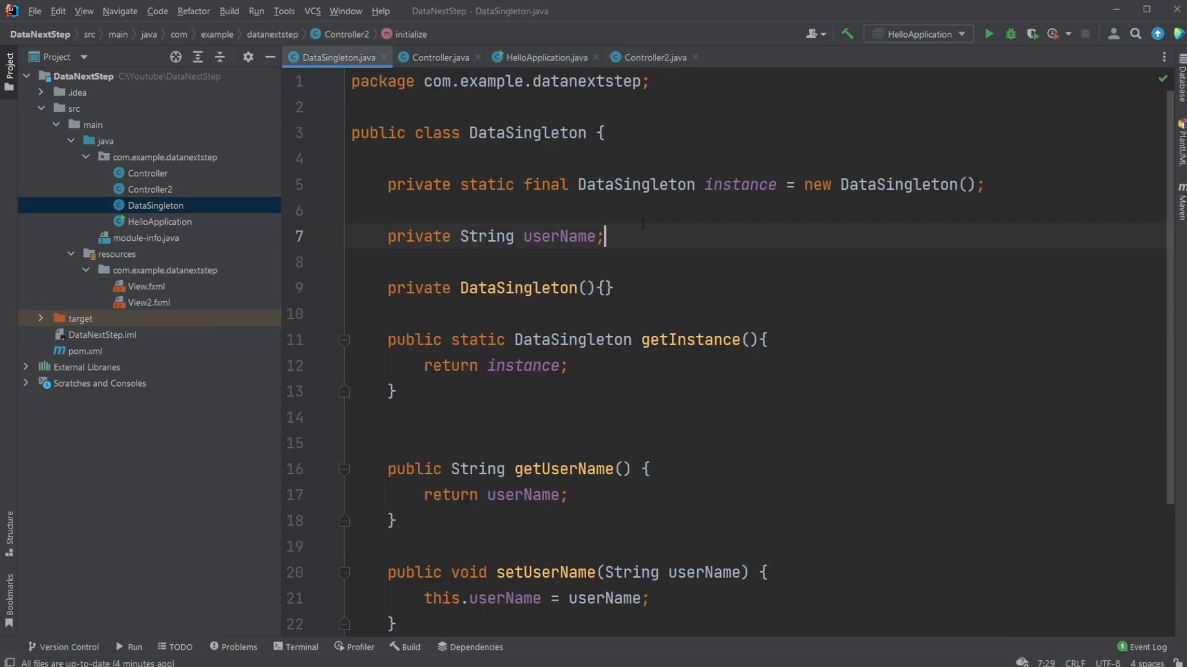